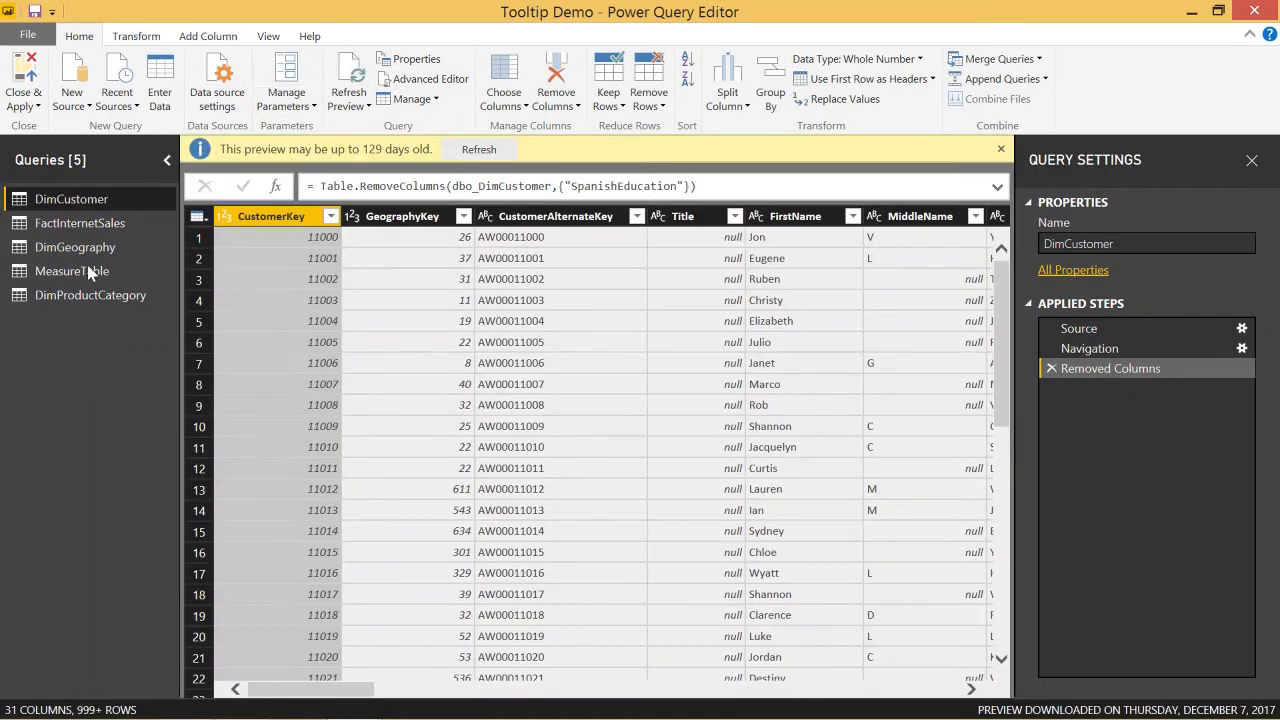
{"action": "mouse_move", "coordinate": [96, 242]}
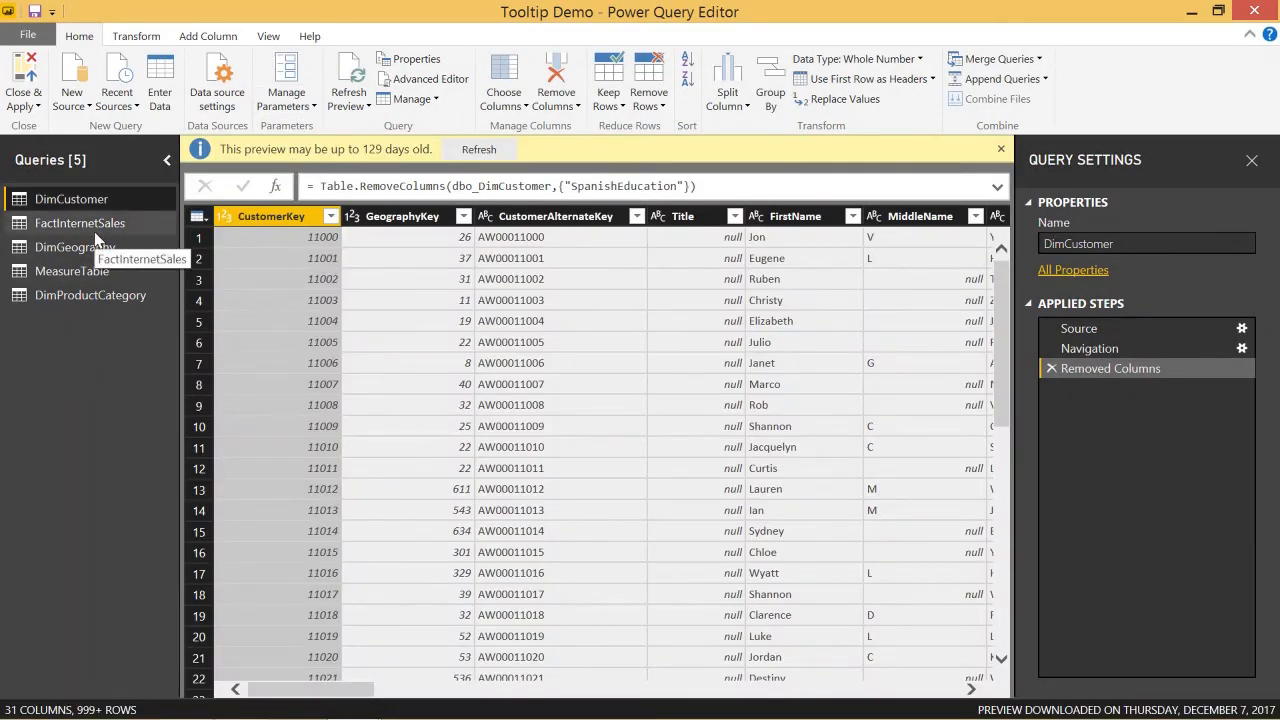
- Select the FactInternetSales query to preview its sales rows
{"action": "left_click", "coordinate": [80, 224]}
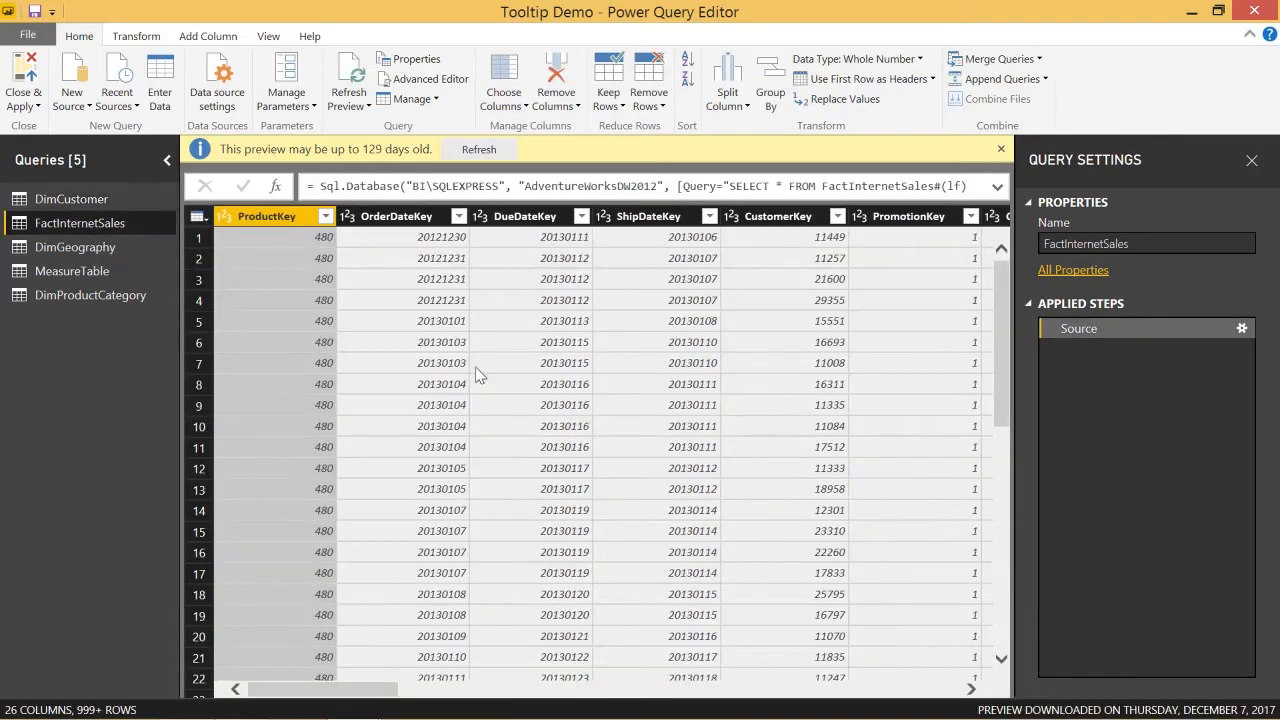
{"action": "mouse_move", "coordinate": [552, 526]}
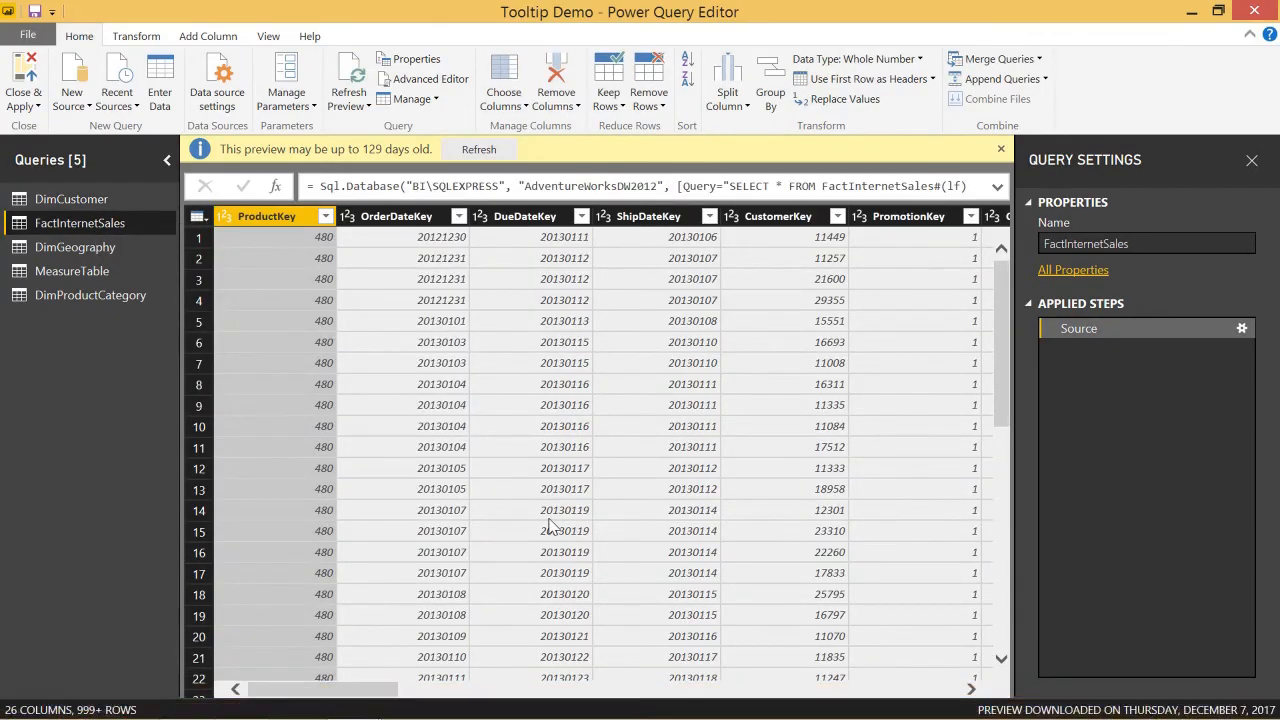
{"action": "mouse_move", "coordinate": [360, 280]}
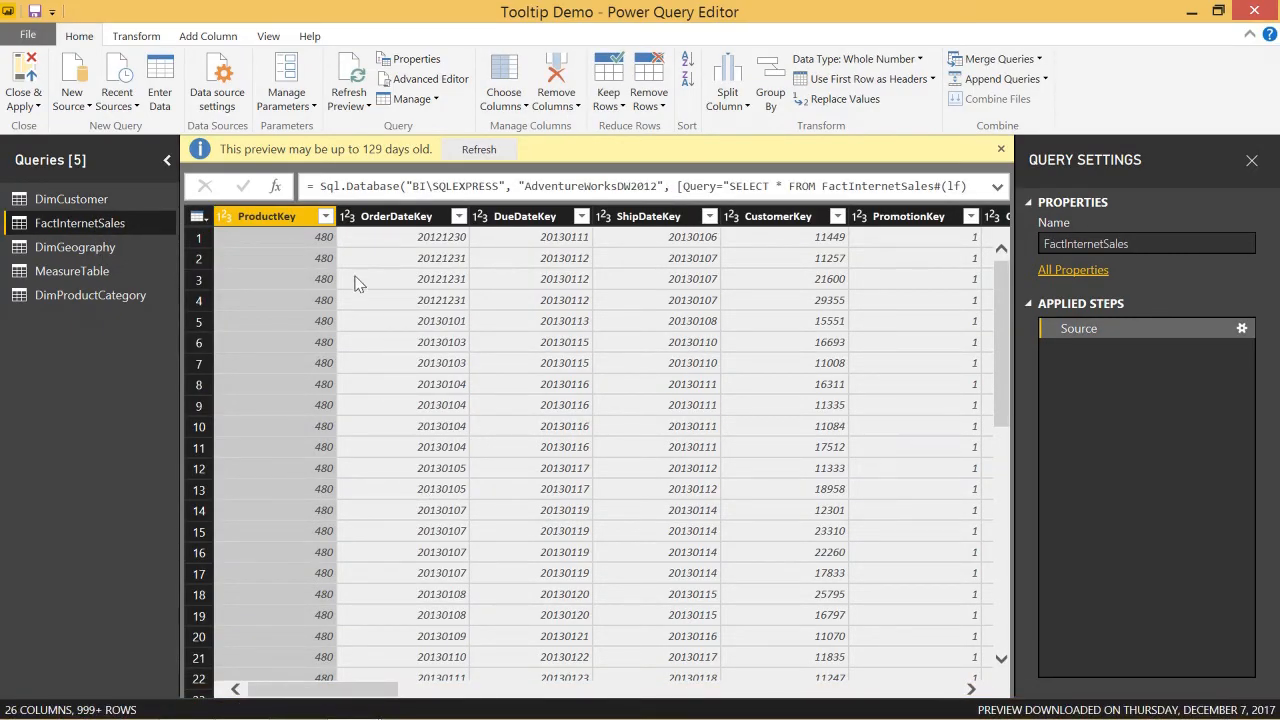
{"action": "mouse_move", "coordinate": [412, 258]}
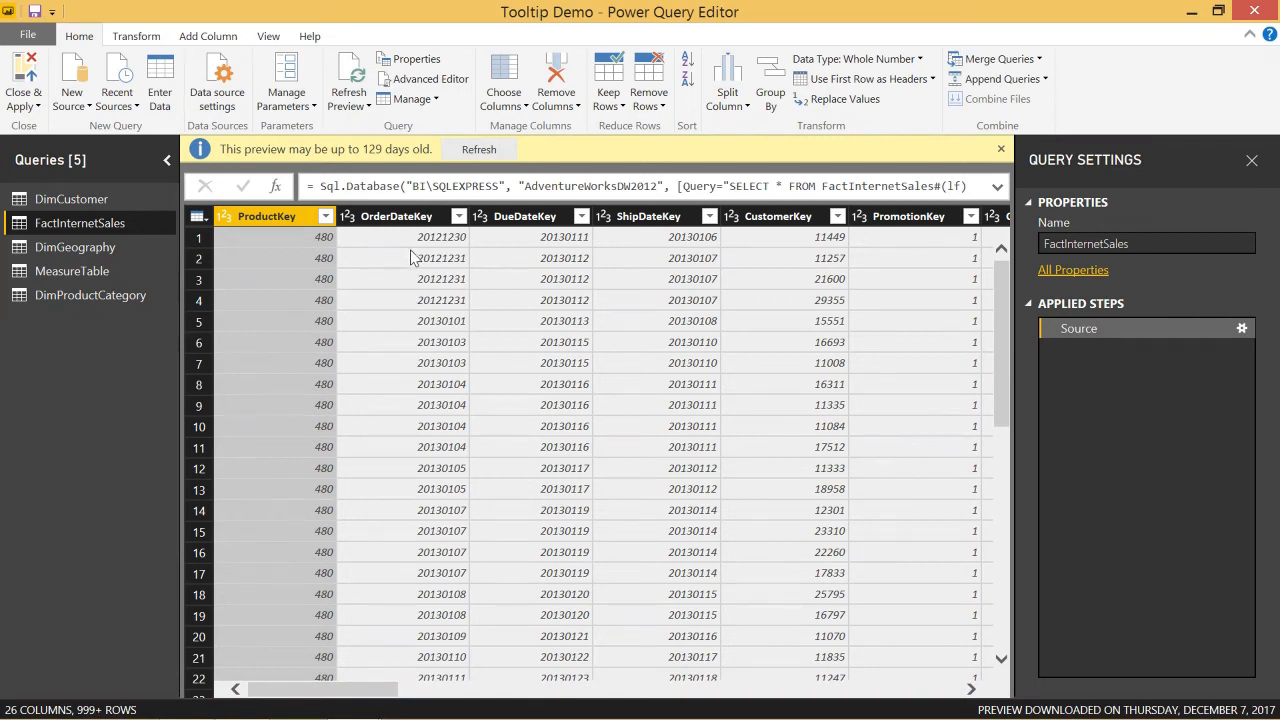
{"action": "mouse_move", "coordinate": [432, 264]}
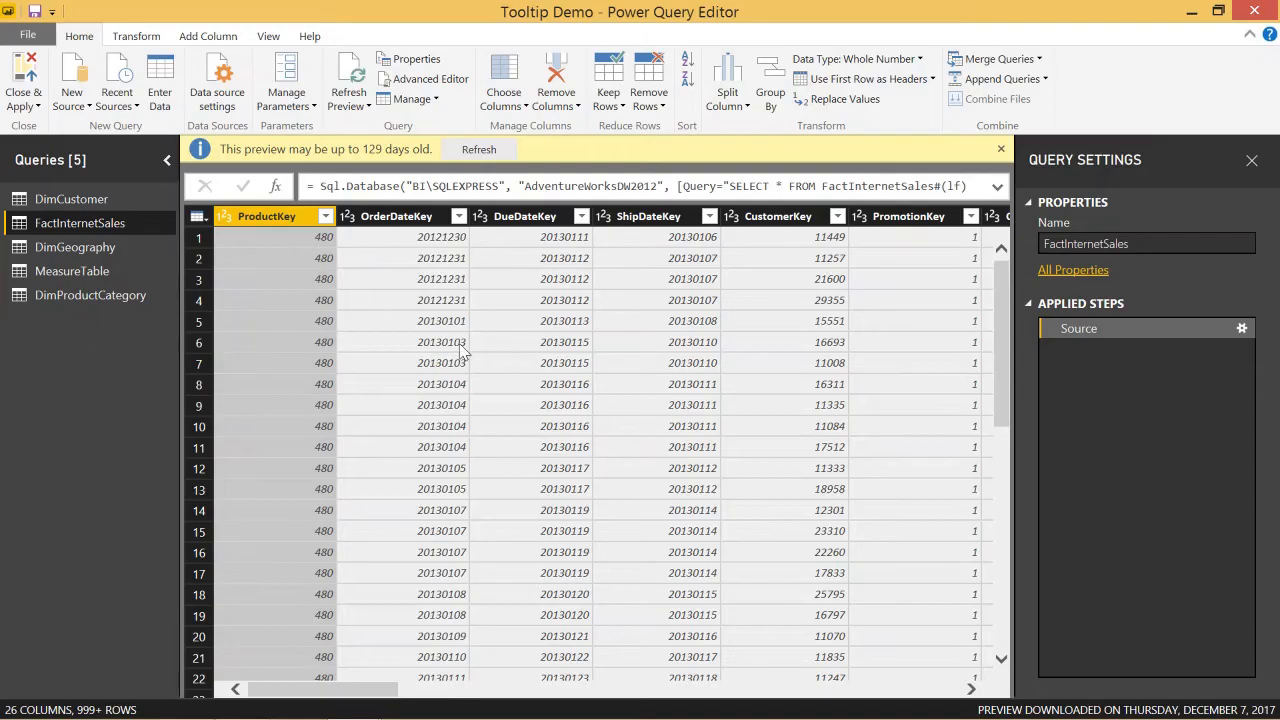
{"action": "mouse_move", "coordinate": [416, 358]}
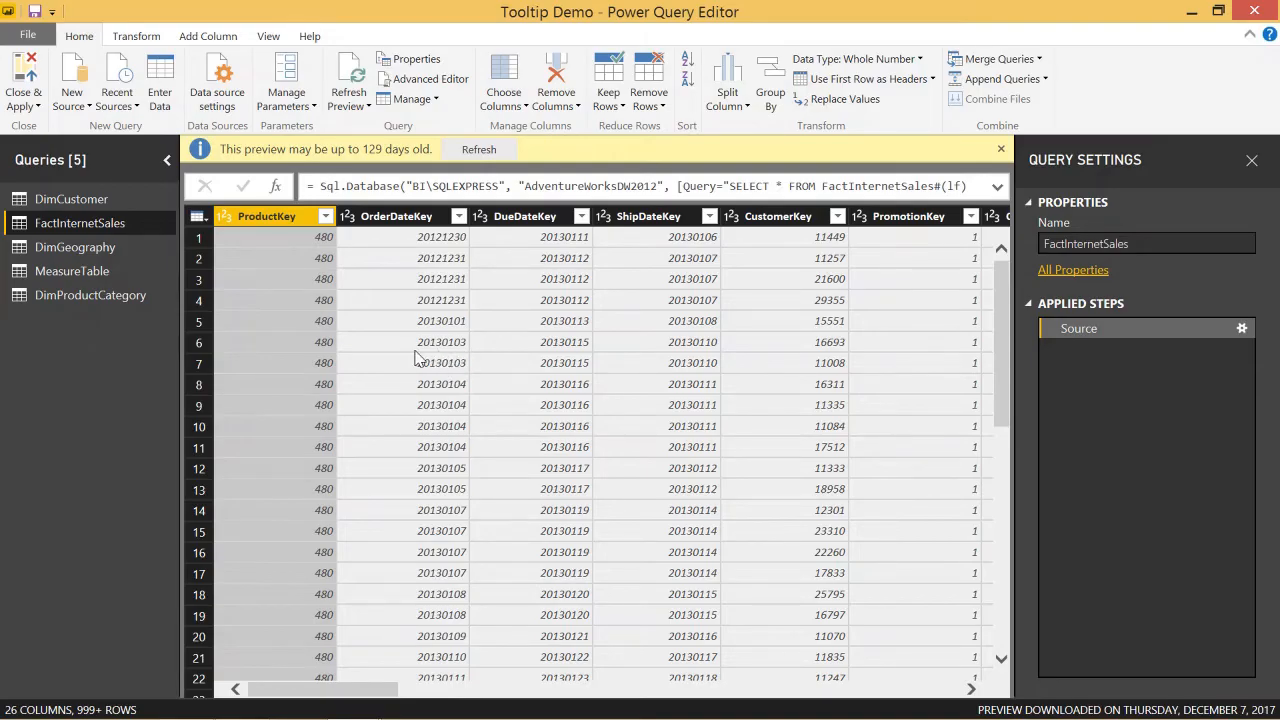
{"action": "mouse_move", "coordinate": [452, 352]}
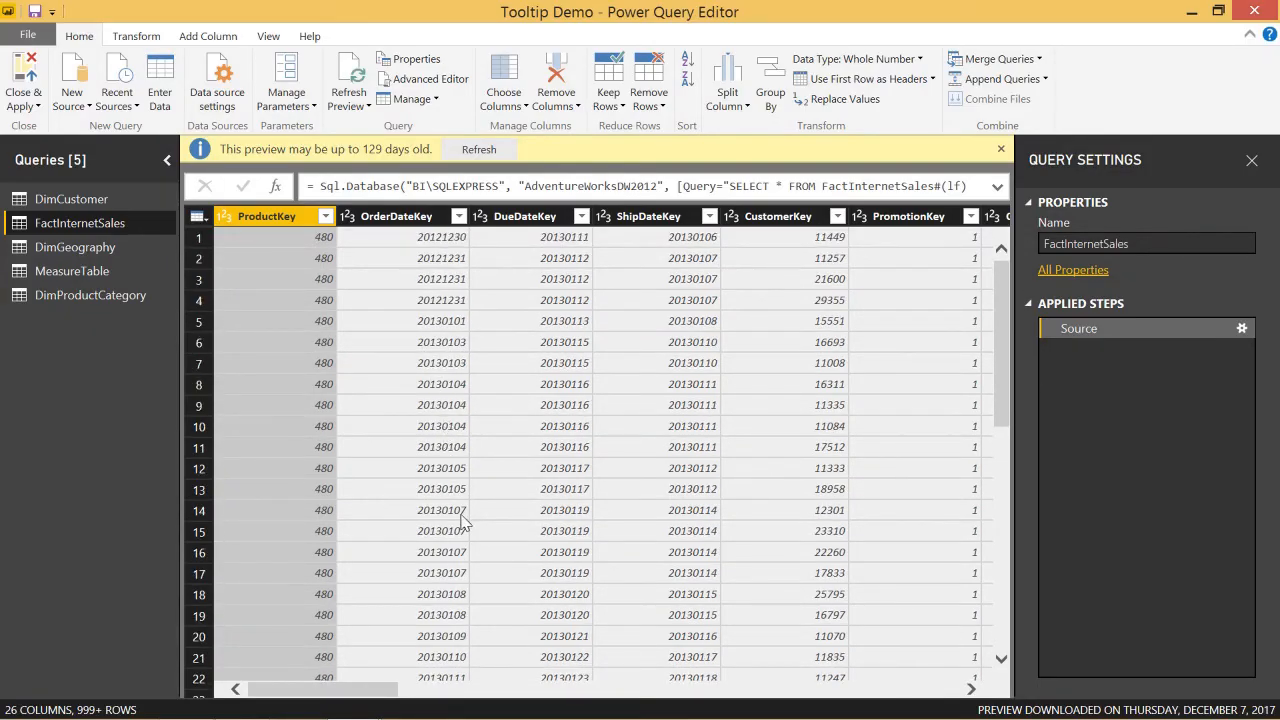
{"action": "mouse_move", "coordinate": [484, 496]}
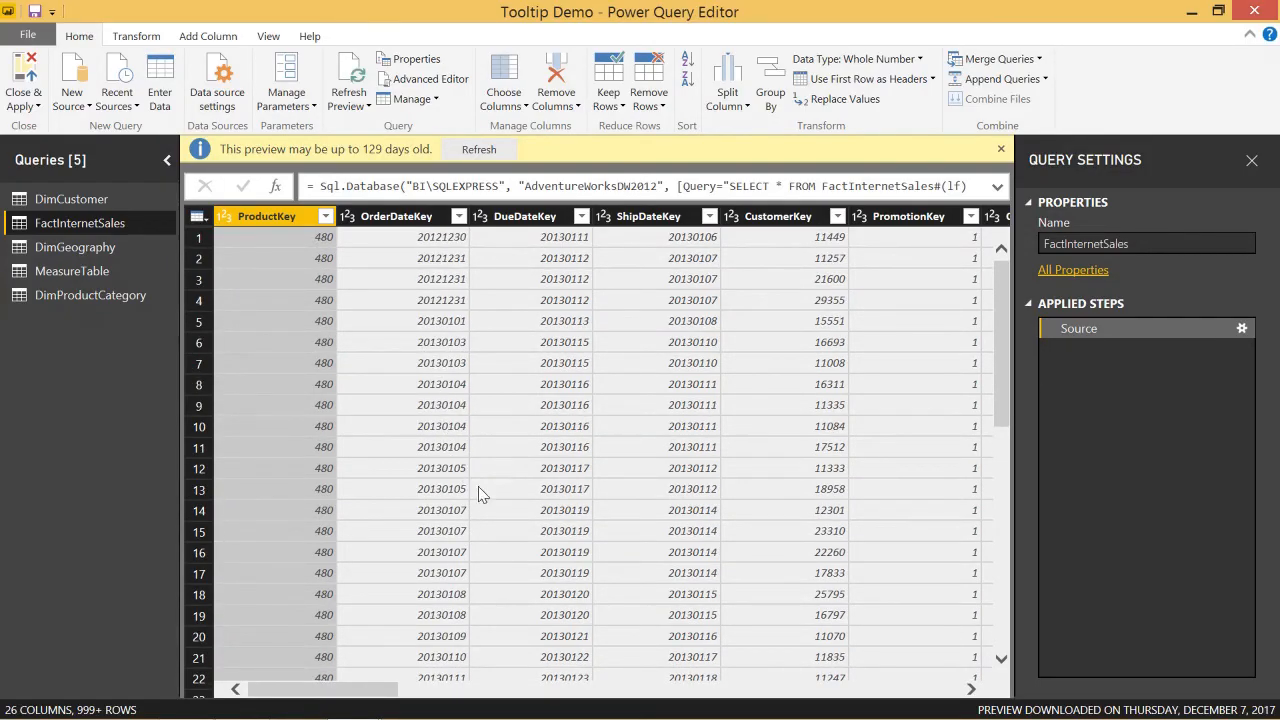
{"action": "mouse_move", "coordinate": [442, 424]}
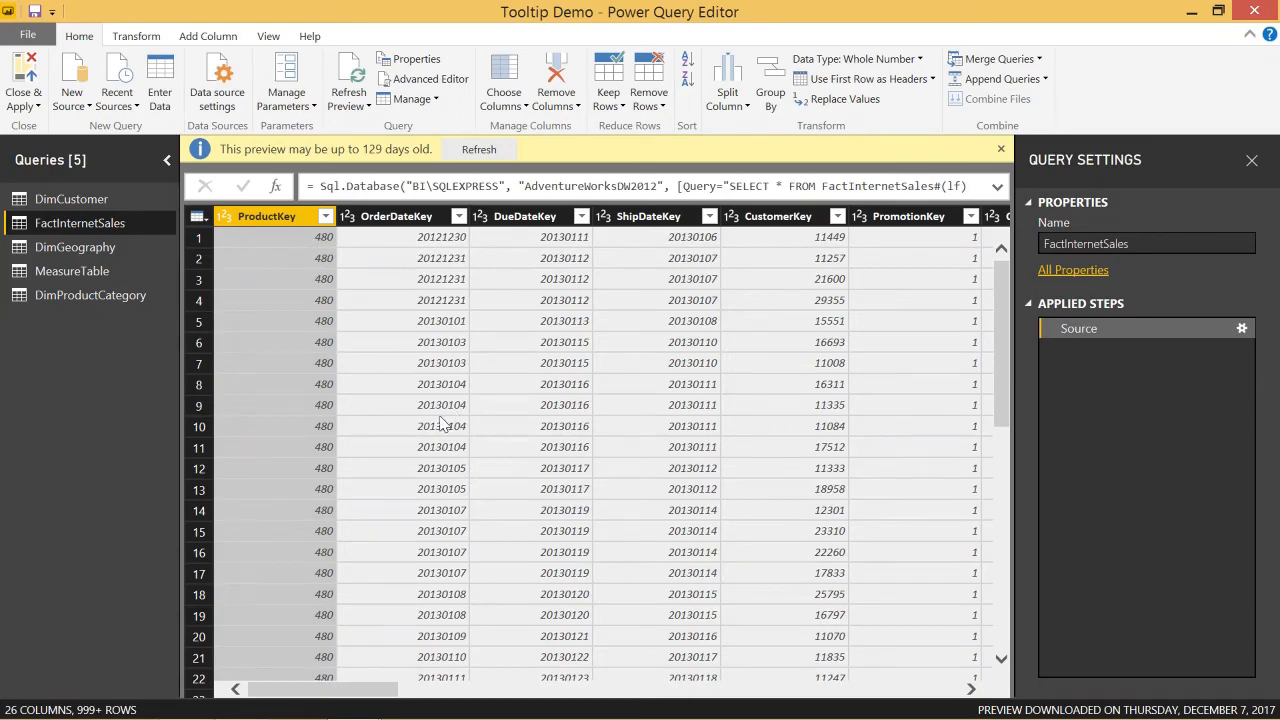
{"action": "mouse_move", "coordinate": [648, 172]}
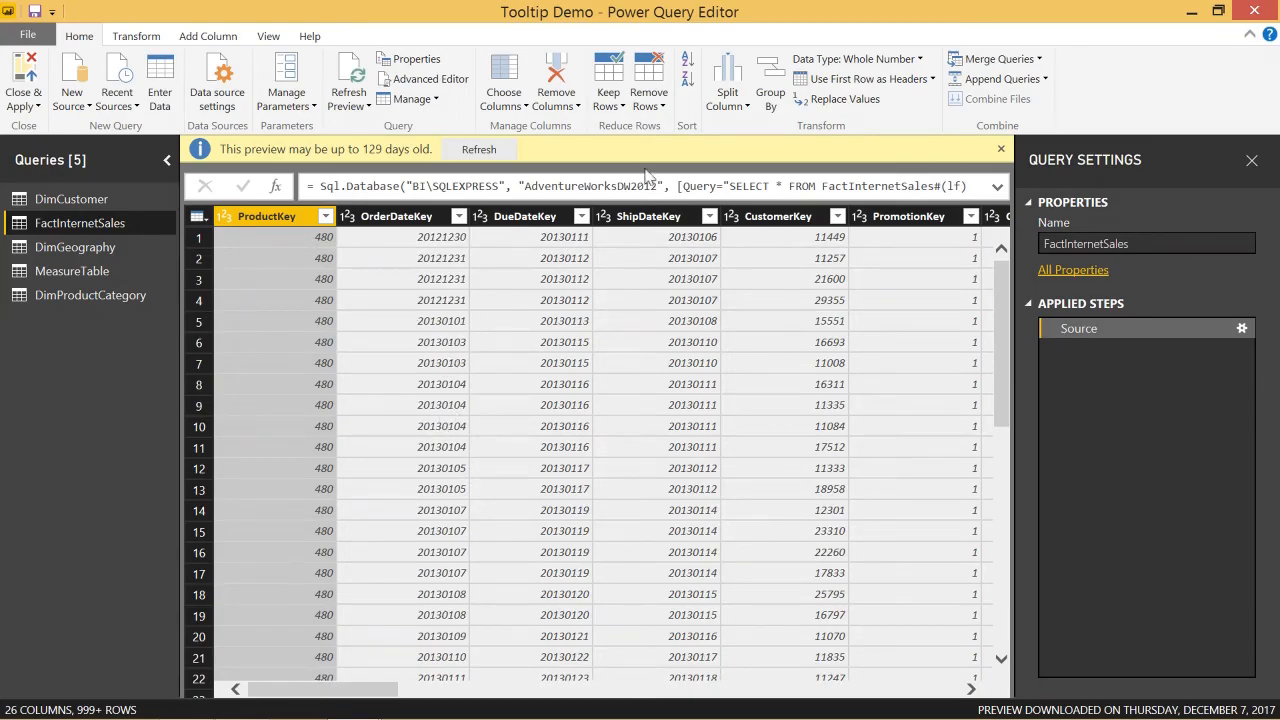
{"action": "mouse_move", "coordinate": [772, 84]}
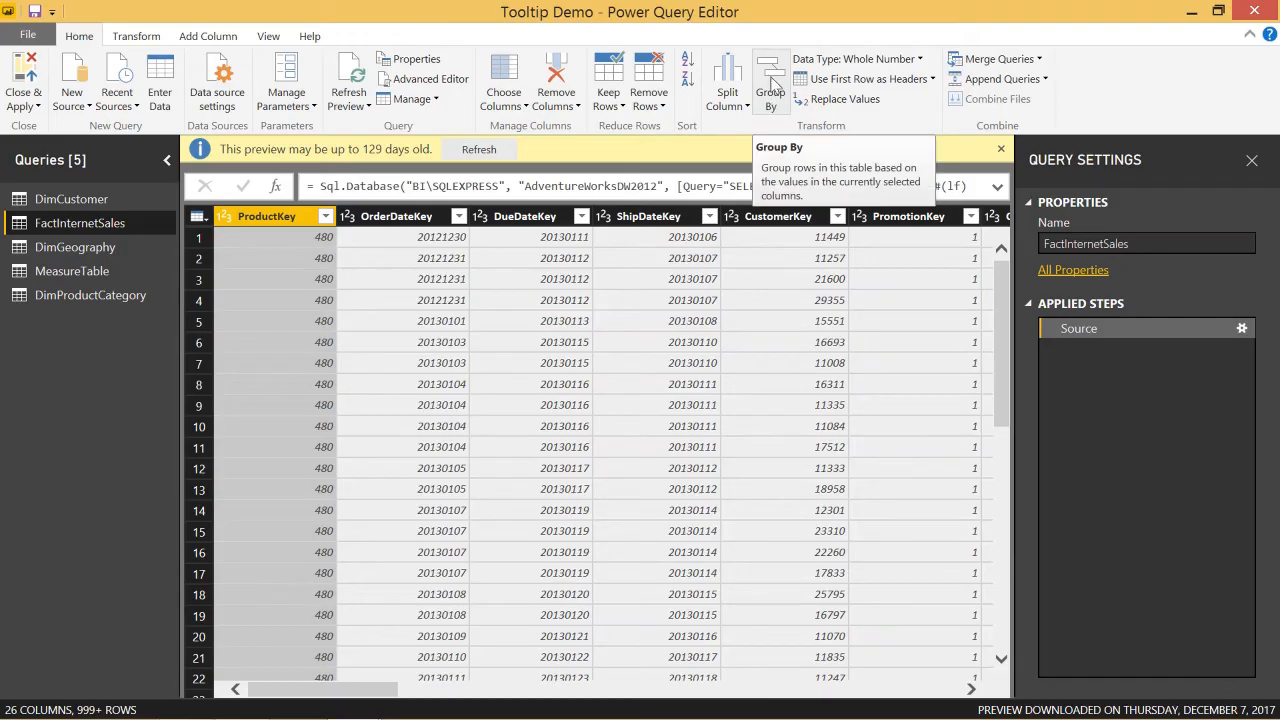
{"action": "mouse_move", "coordinate": [784, 90]}
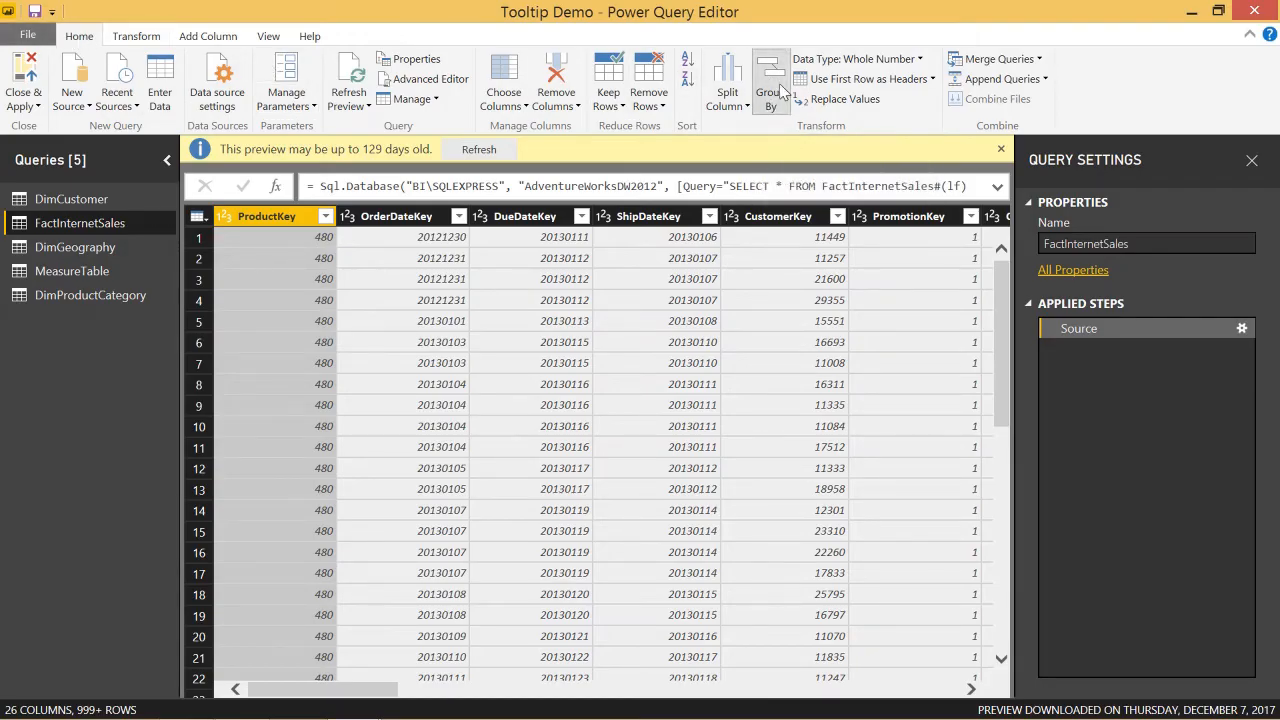
- Configure Group By on OrderDateKey with a new column 'Summed' as Sum of SalesAmount
{"action": "left_click", "coordinate": [770, 80]}
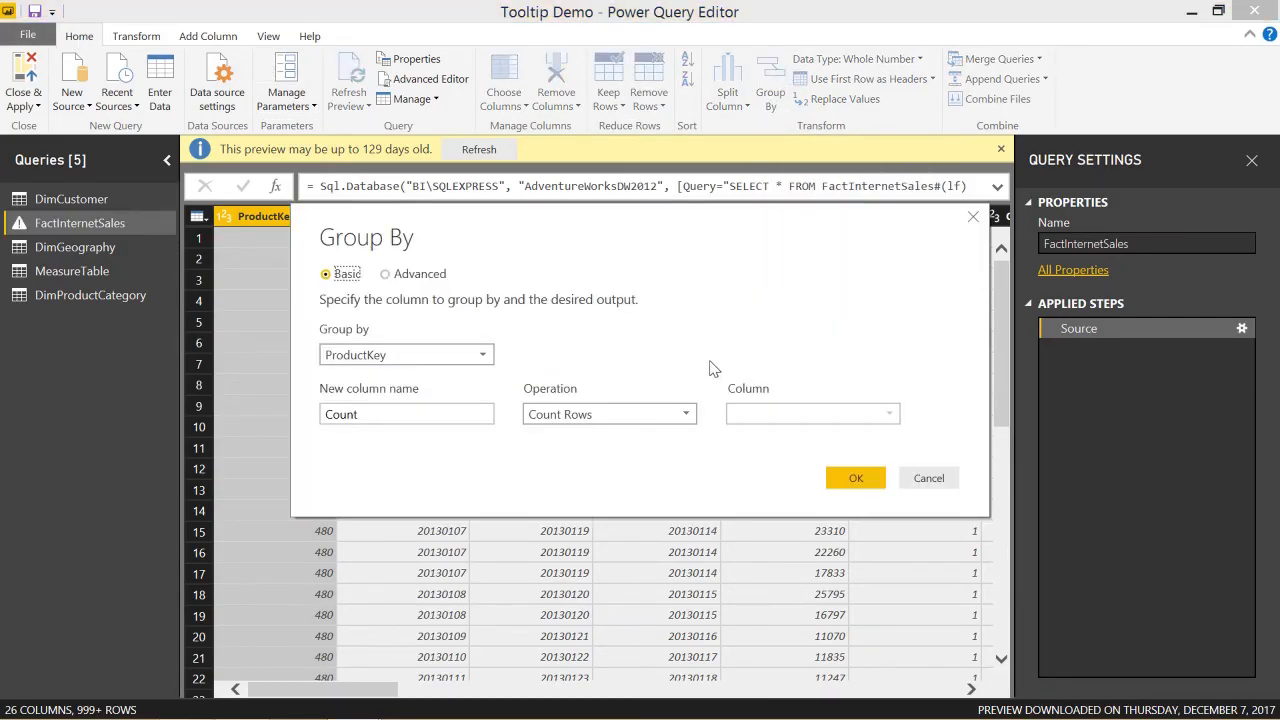
{"action": "mouse_move", "coordinate": [252, 296]}
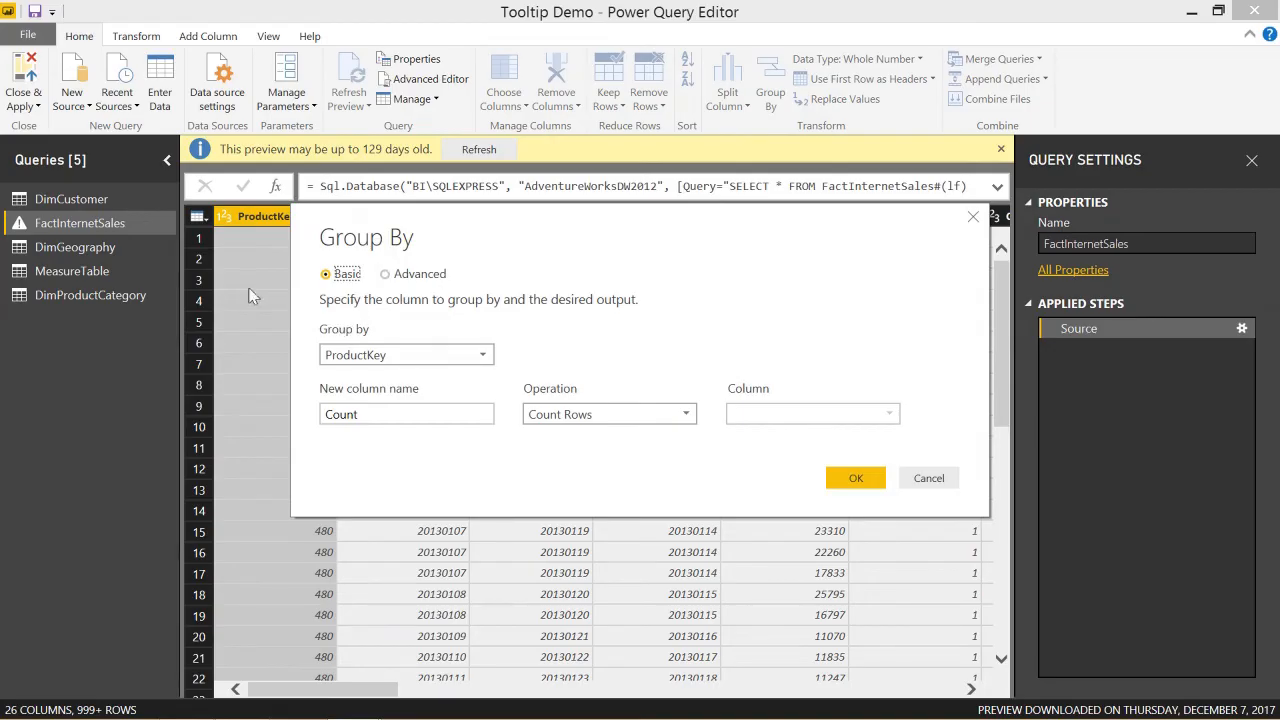
{"action": "mouse_move", "coordinate": [384, 356]}
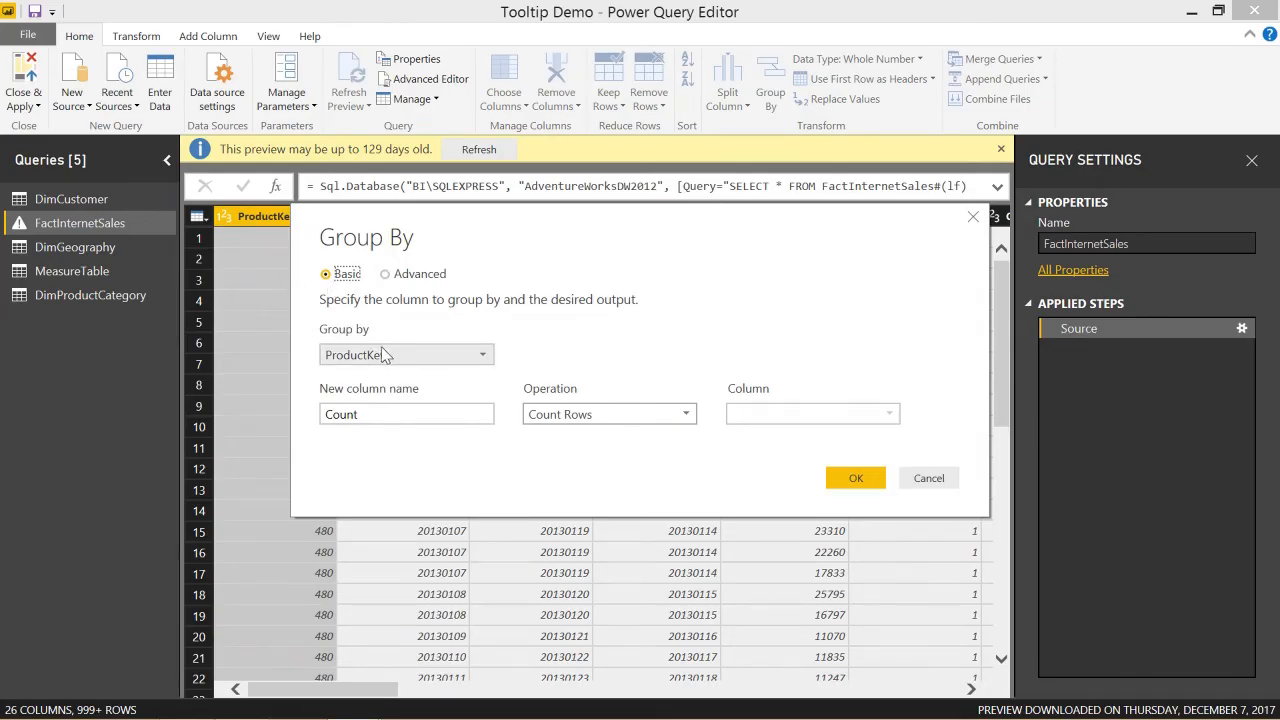
{"action": "mouse_move", "coordinate": [402, 358]}
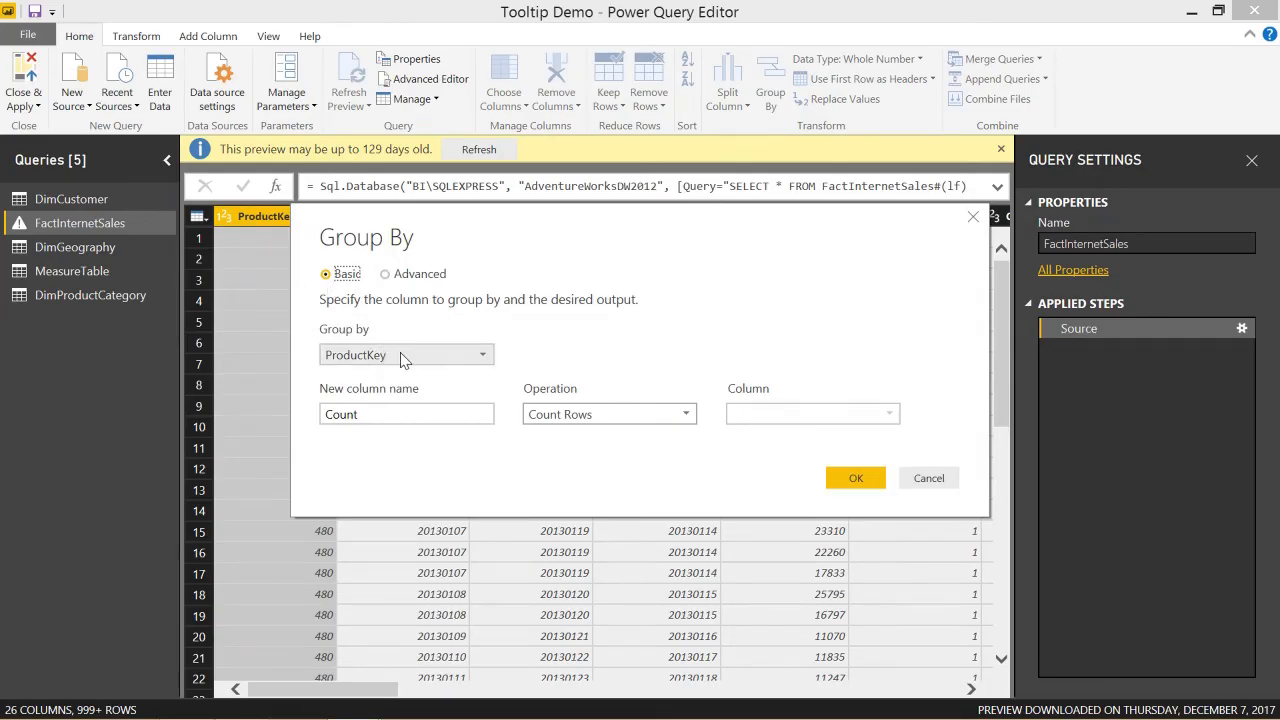
{"action": "left_click", "coordinate": [480, 354]}
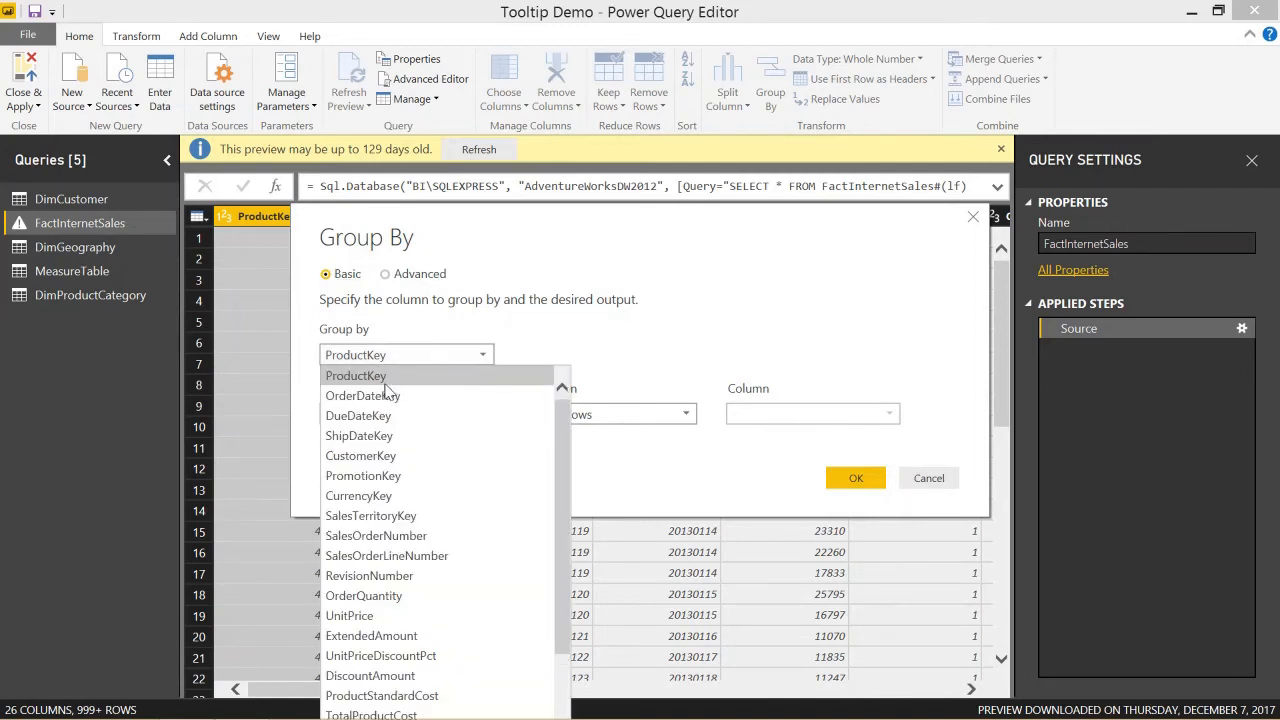
{"action": "left_click", "coordinate": [362, 396]}
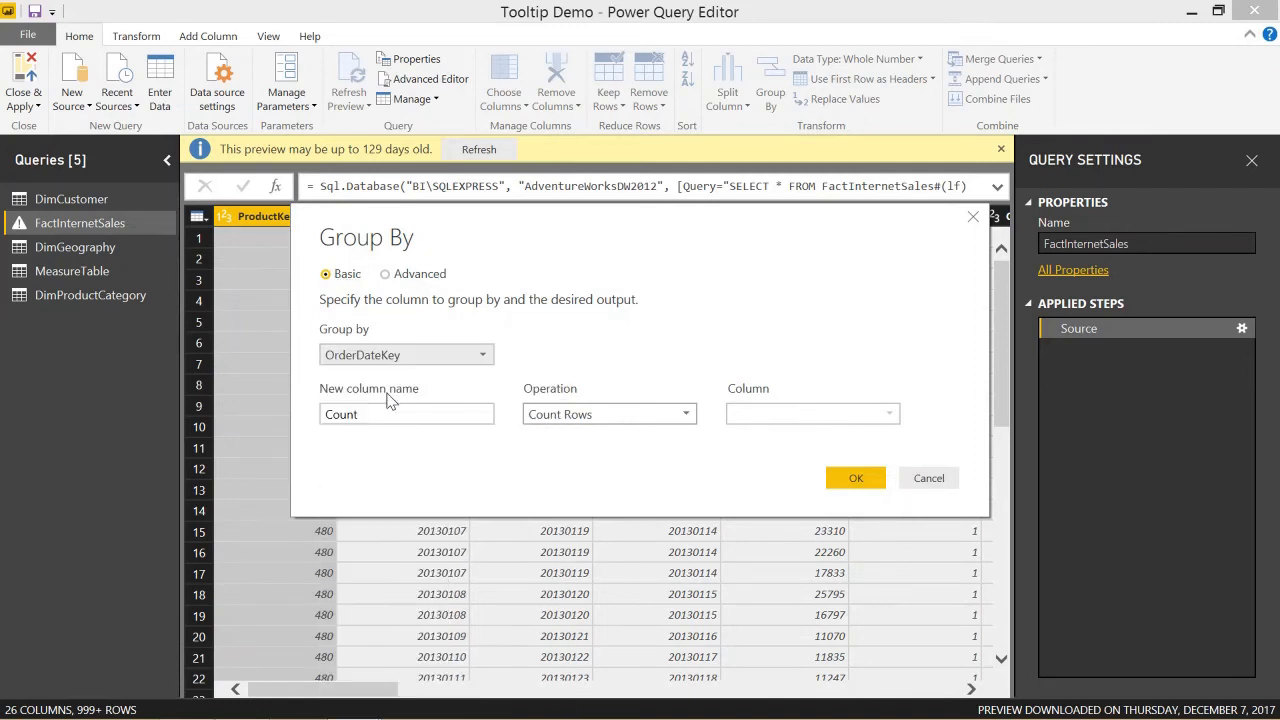
{"action": "left_click", "coordinate": [406, 414]}
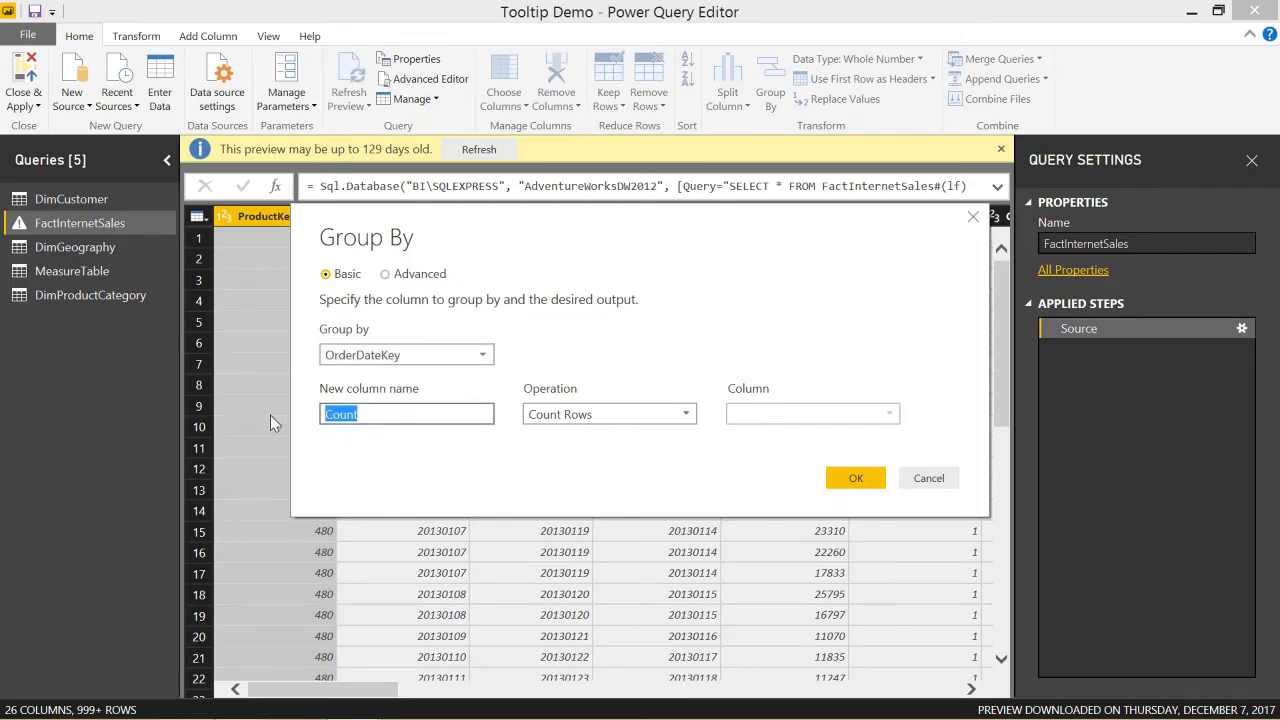
{"action": "type", "text": "Summed"}
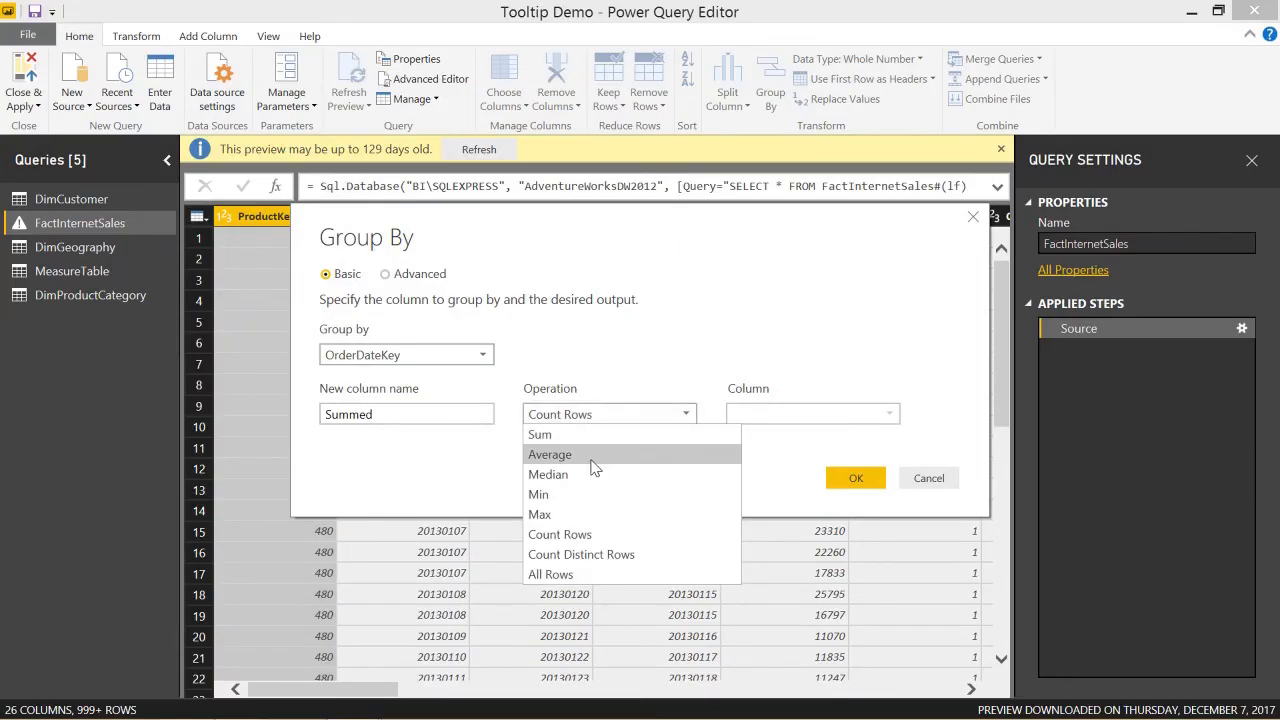
{"action": "mouse_move", "coordinate": [556, 514]}
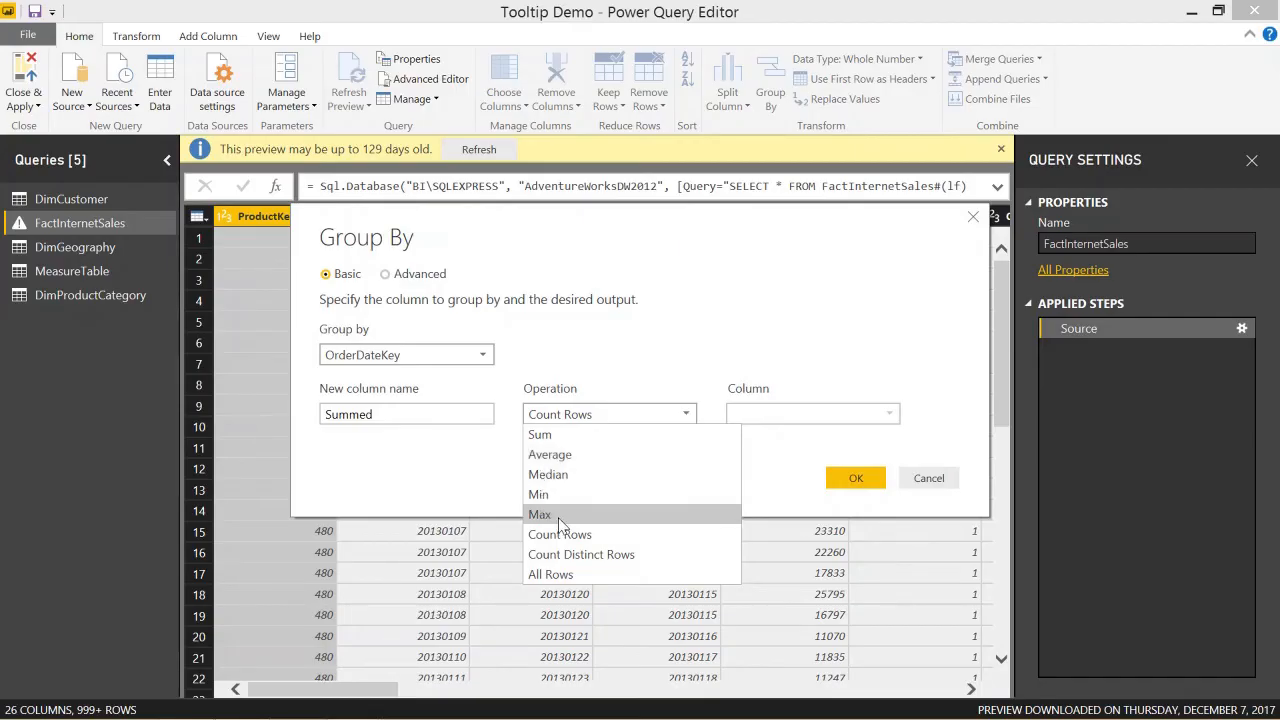
{"action": "mouse_move", "coordinate": [580, 554]}
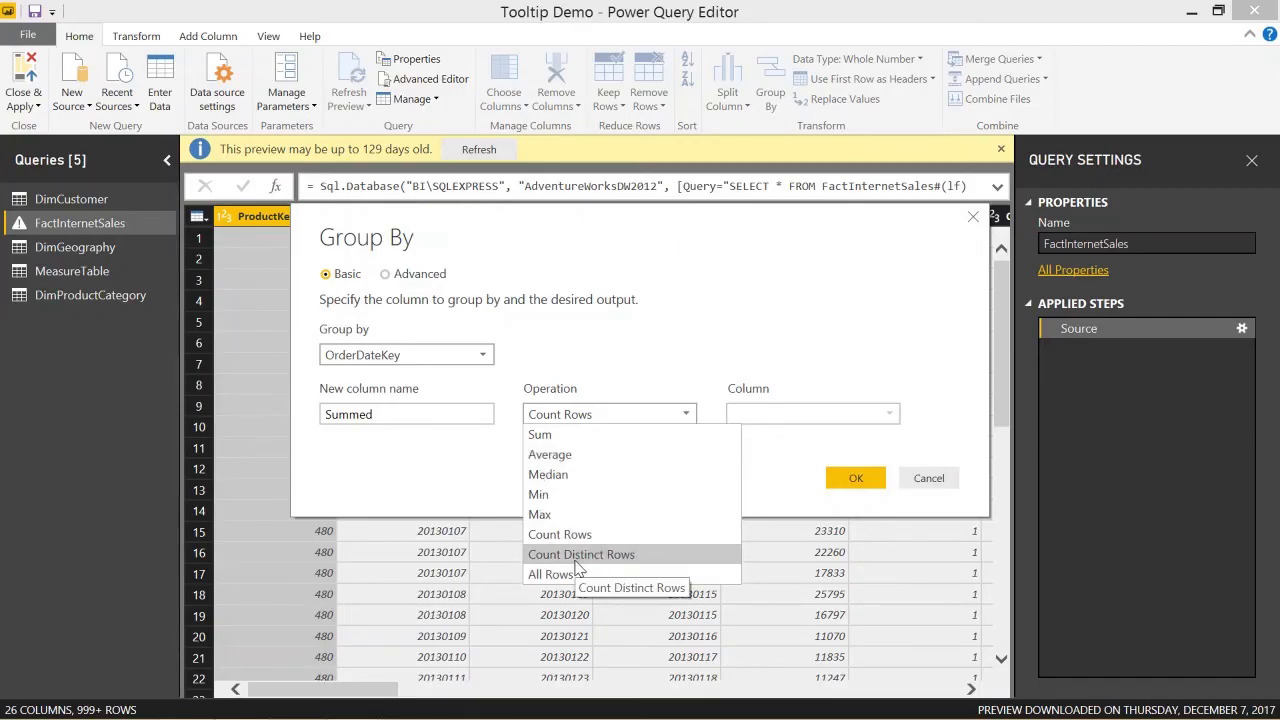
{"action": "mouse_move", "coordinate": [570, 474]}
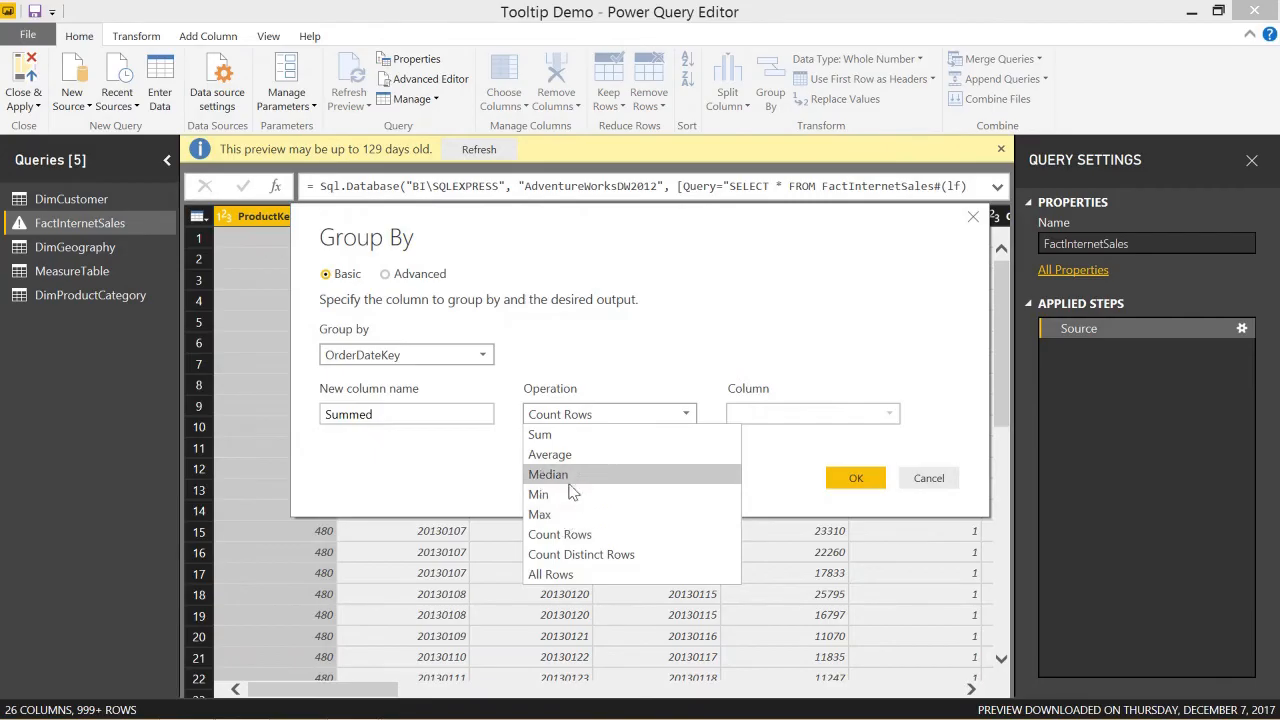
{"action": "left_click", "coordinate": [540, 434]}
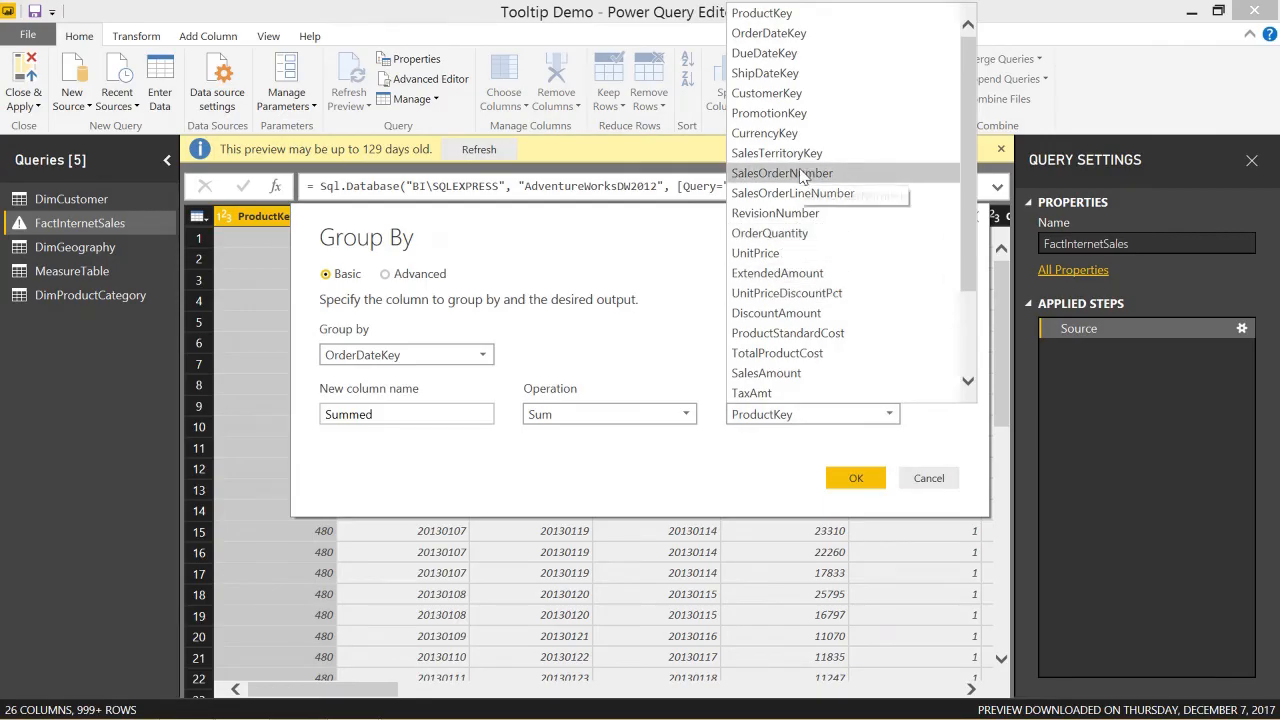
{"action": "mouse_move", "coordinate": [820, 200]}
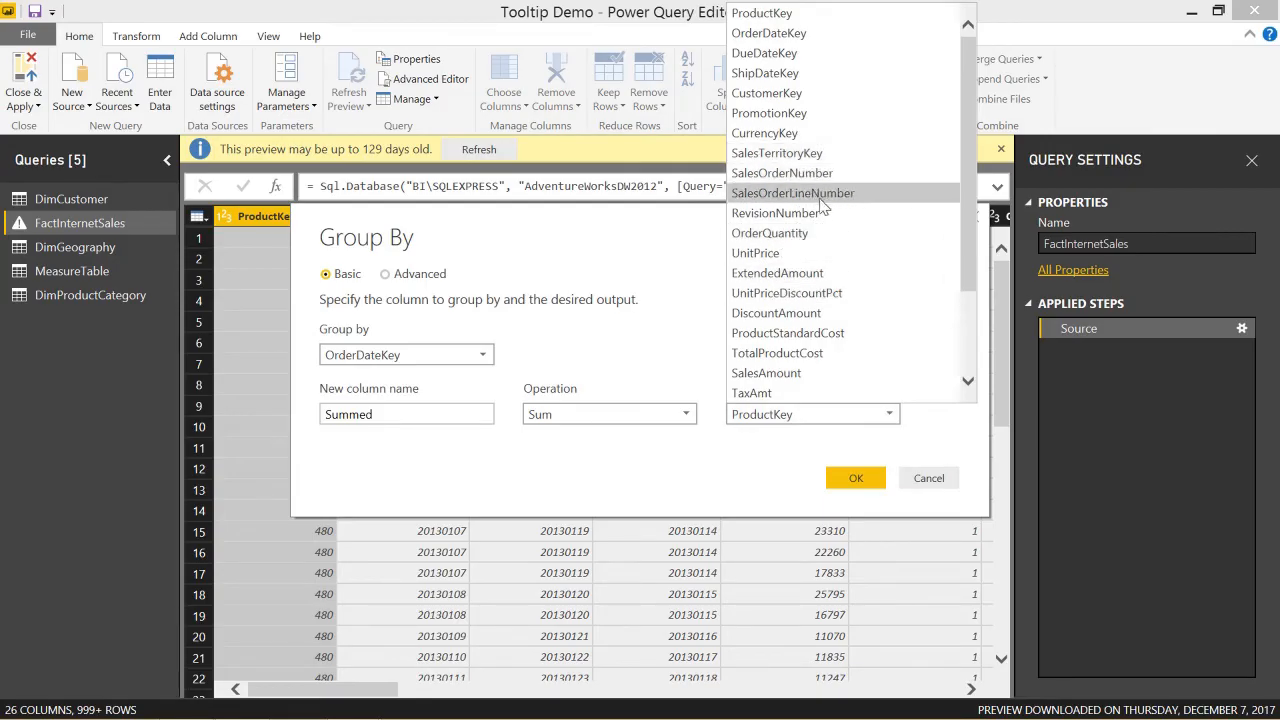
{"action": "left_click", "coordinate": [766, 372]}
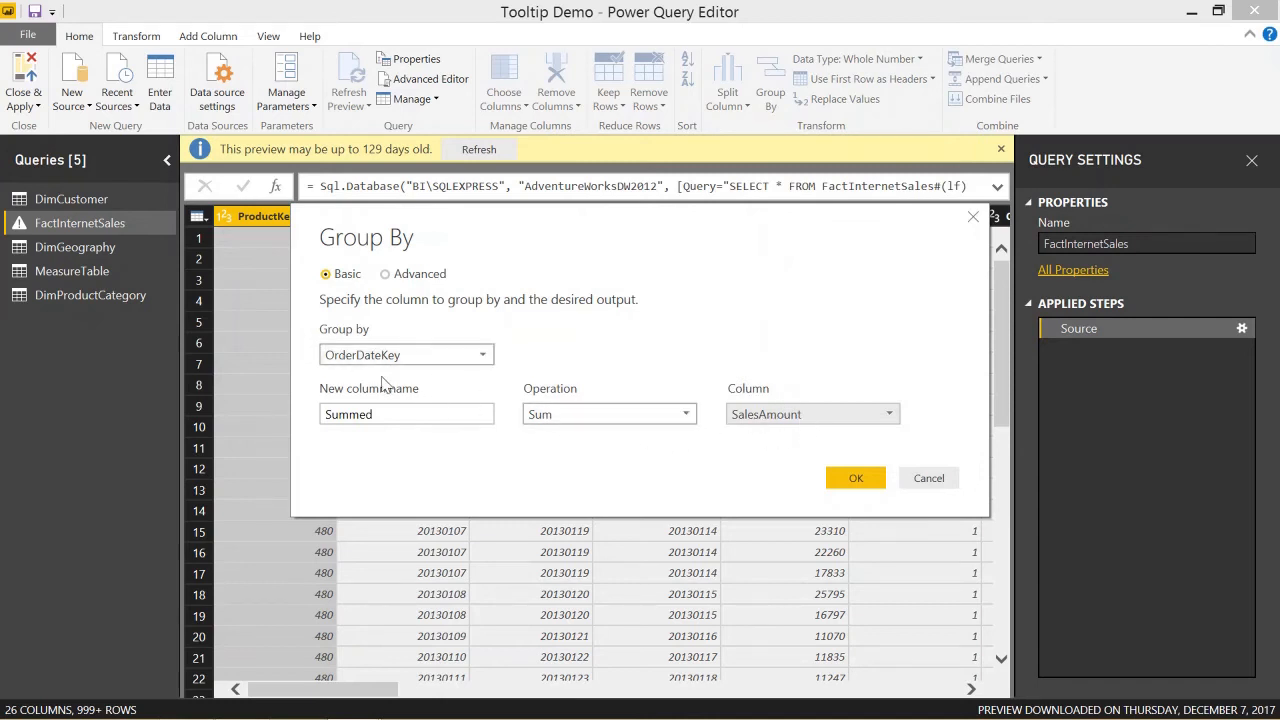
{"action": "mouse_move", "coordinate": [790, 432]}
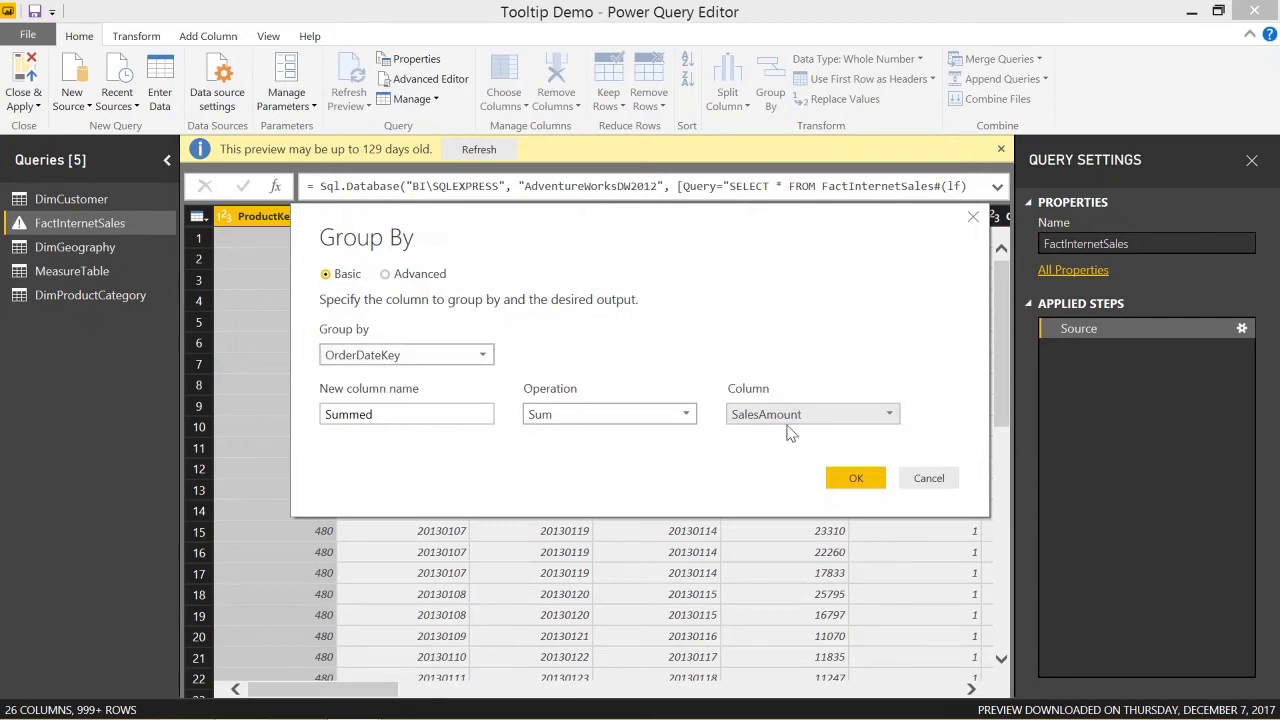
- Confirm the grouping so the table shows OrderDateKey and Summed columns
{"action": "left_click", "coordinate": [856, 478]}
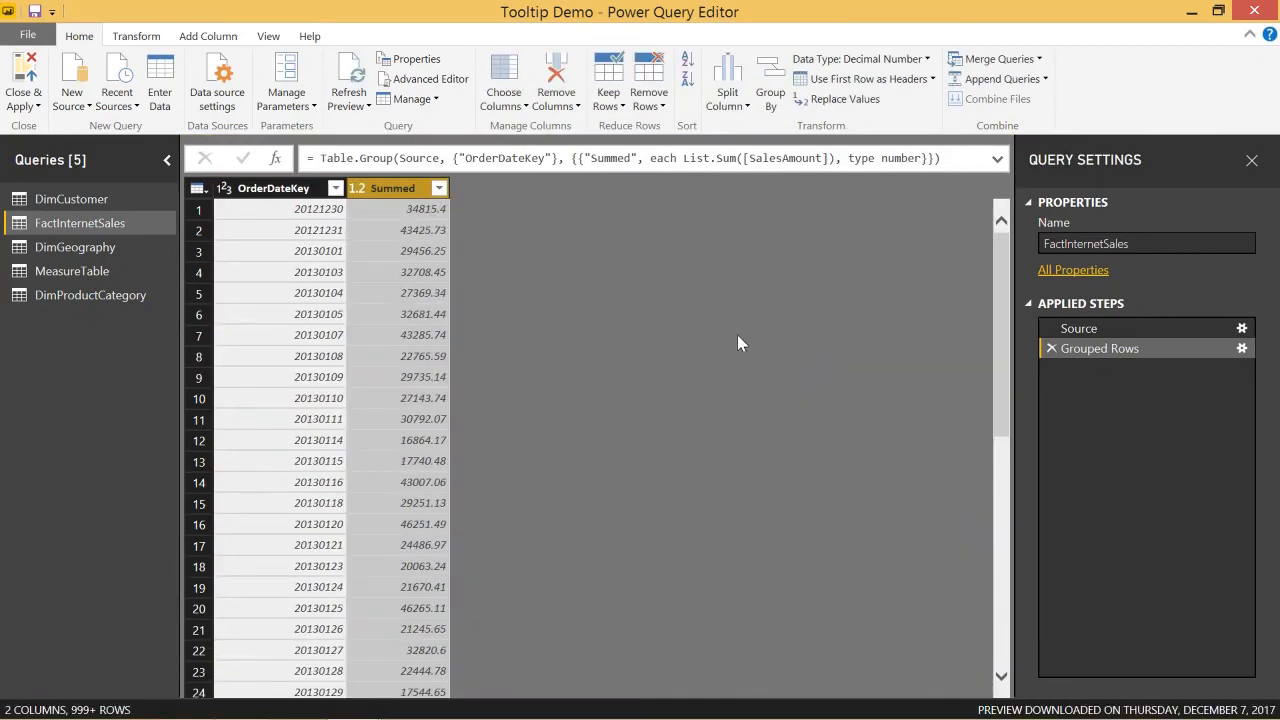
{"action": "mouse_move", "coordinate": [264, 198]}
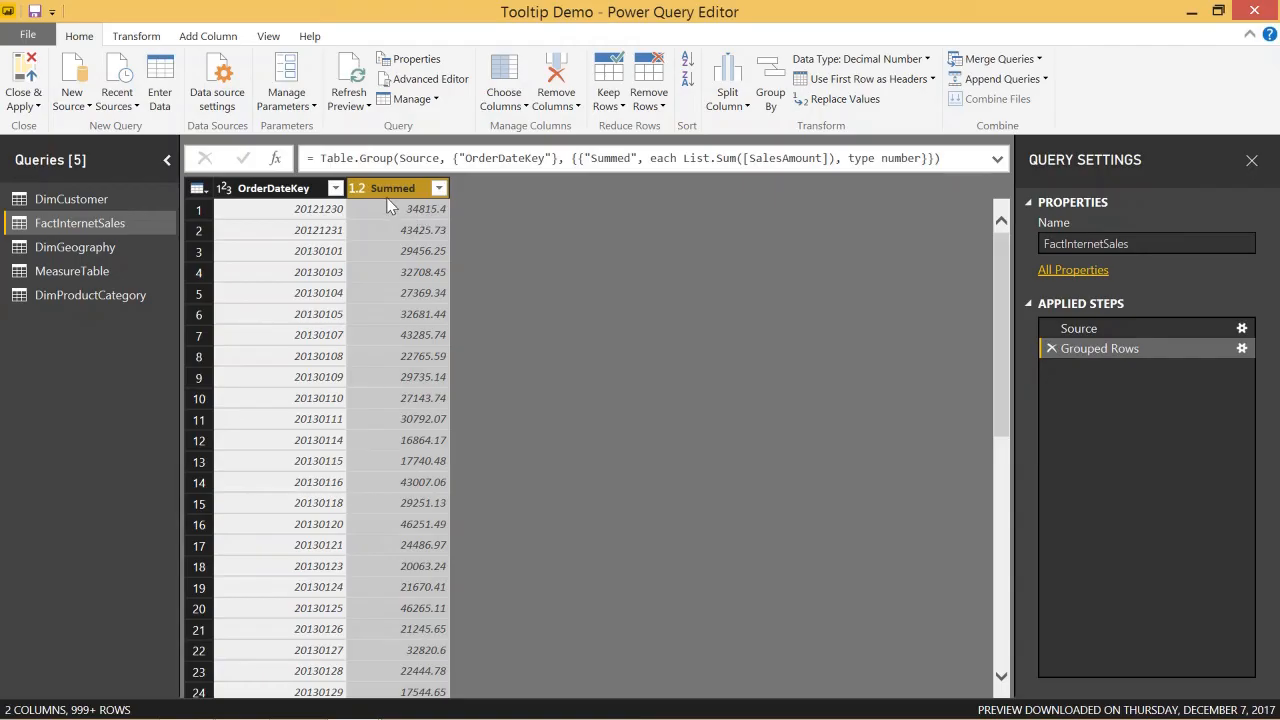
{"action": "mouse_move", "coordinate": [336, 218]}
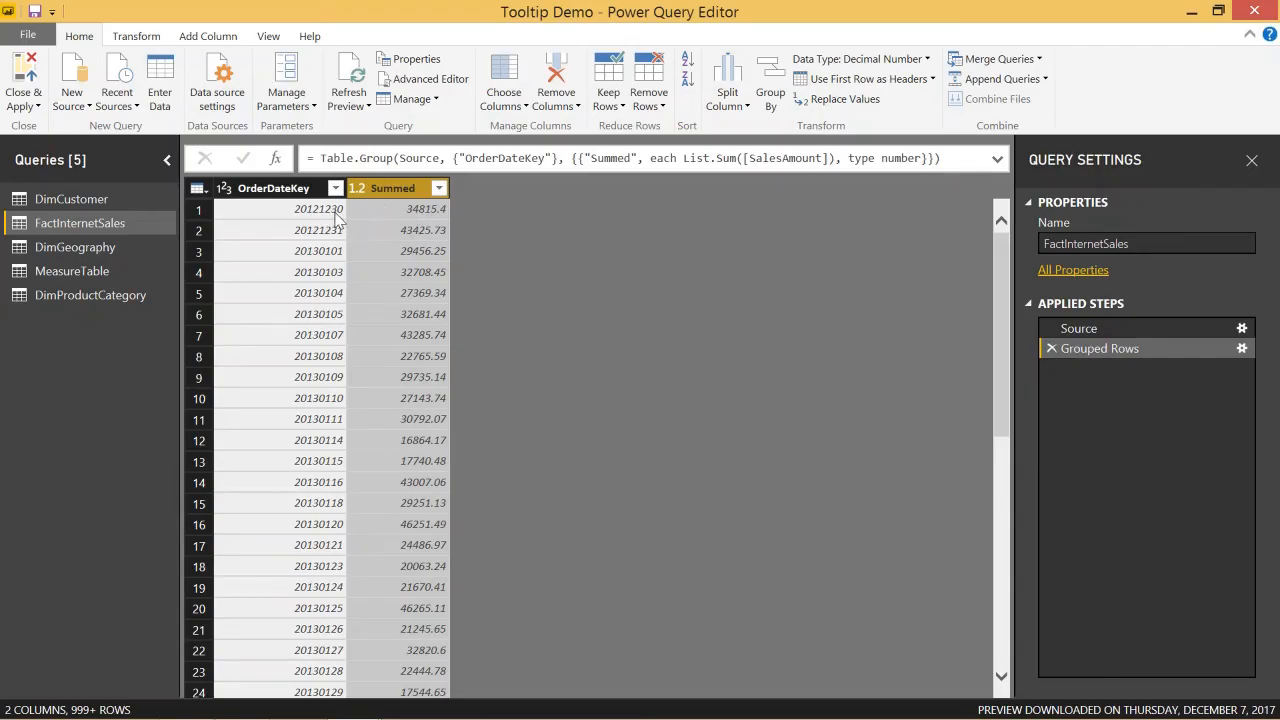
{"action": "mouse_move", "coordinate": [392, 216]}
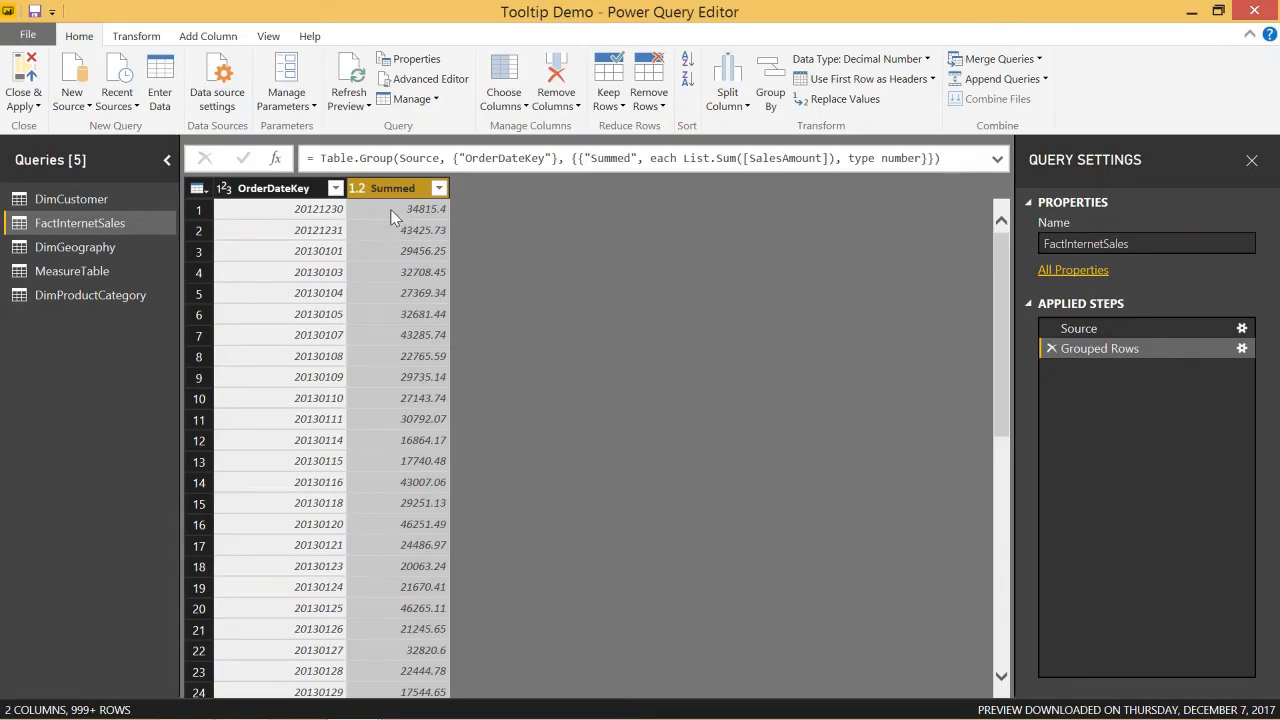
{"action": "mouse_move", "coordinate": [416, 218]}
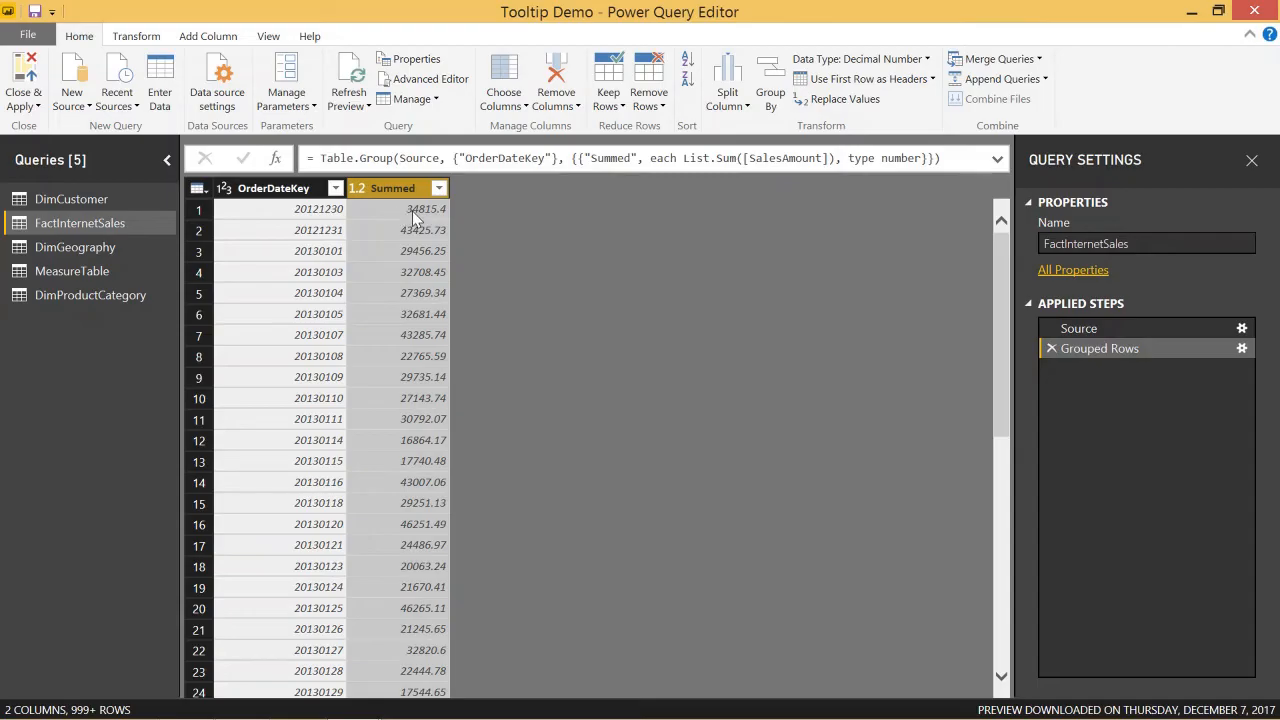
{"action": "mouse_move", "coordinate": [326, 252]}
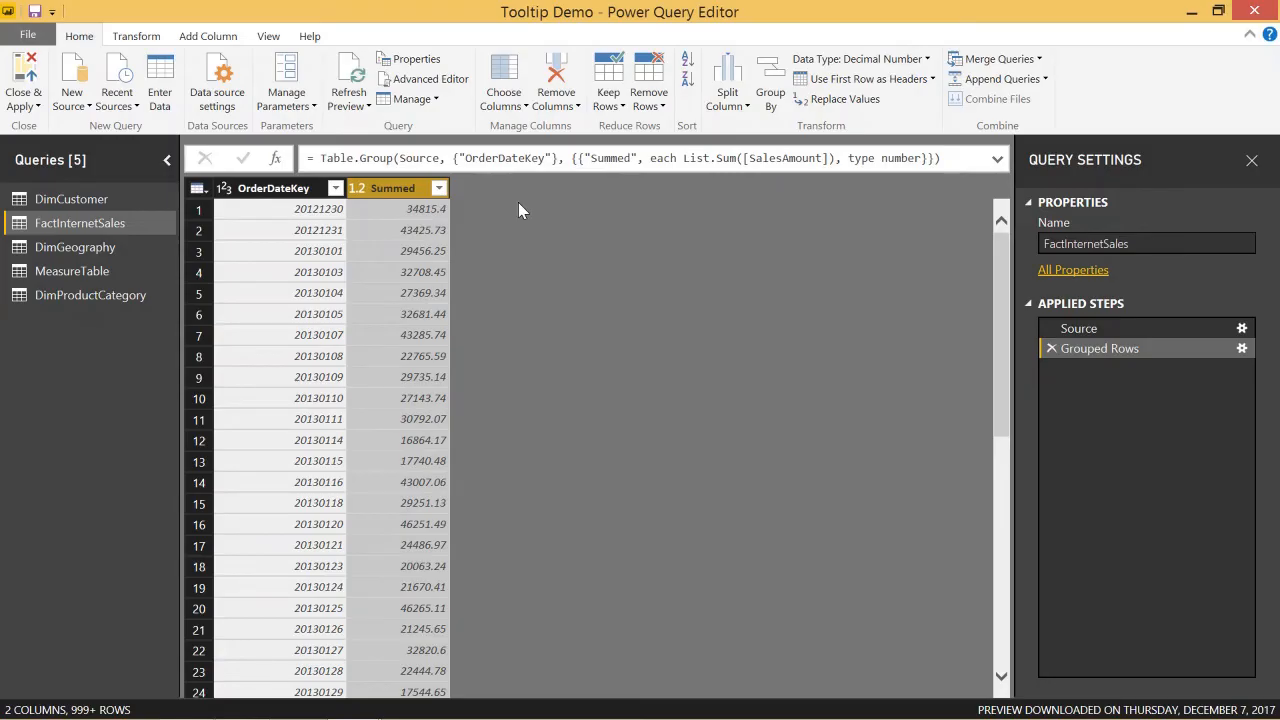
{"action": "mouse_move", "coordinate": [692, 244]}
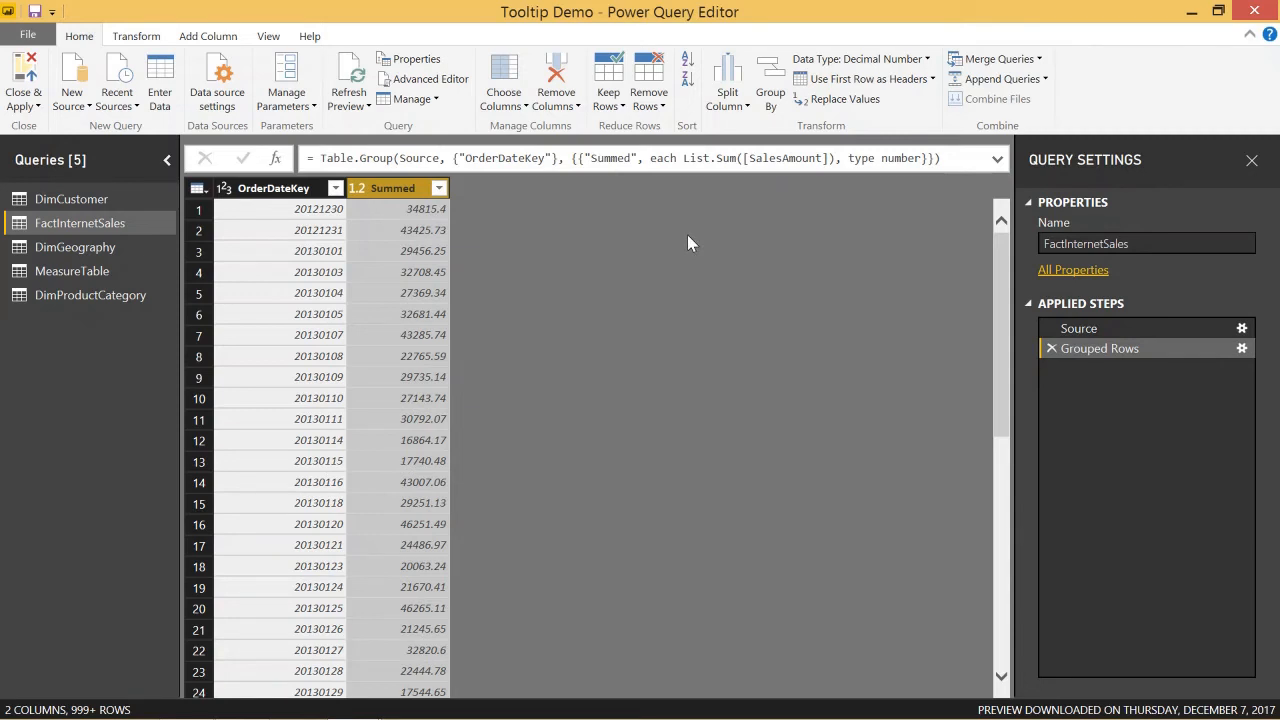
{"action": "mouse_move", "coordinate": [490, 308]}
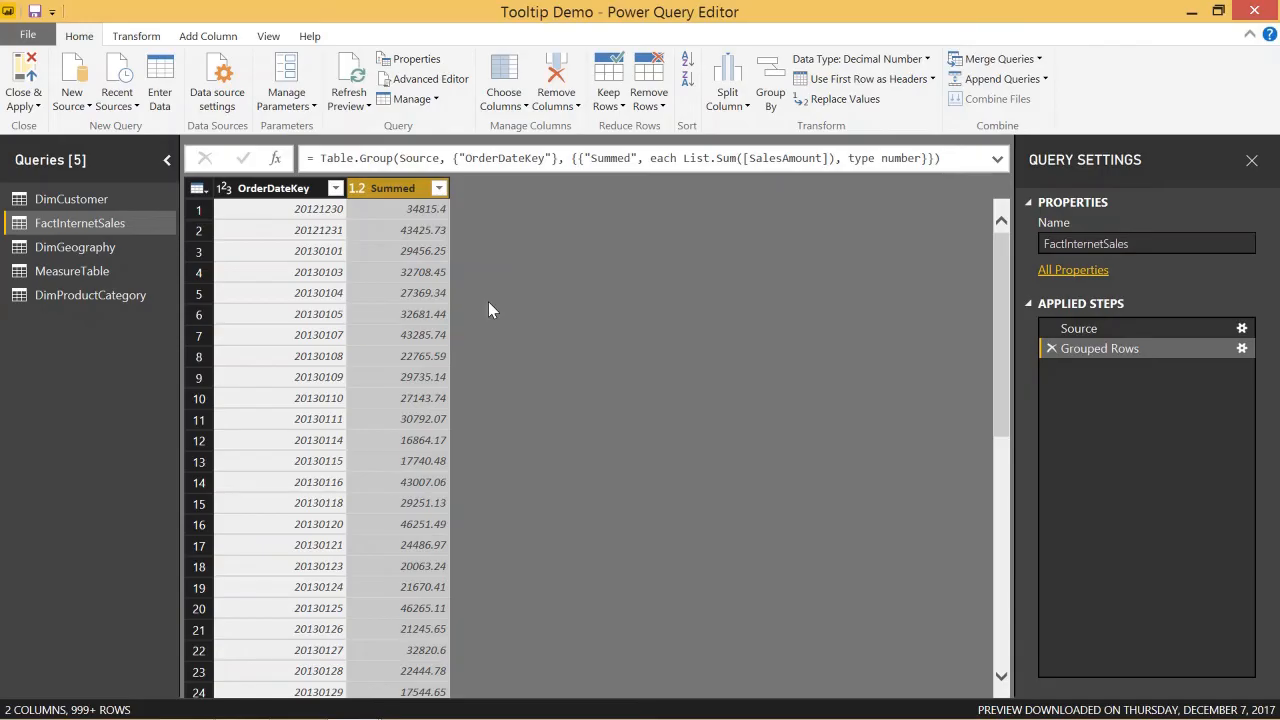
{"action": "mouse_move", "coordinate": [1040, 360]}
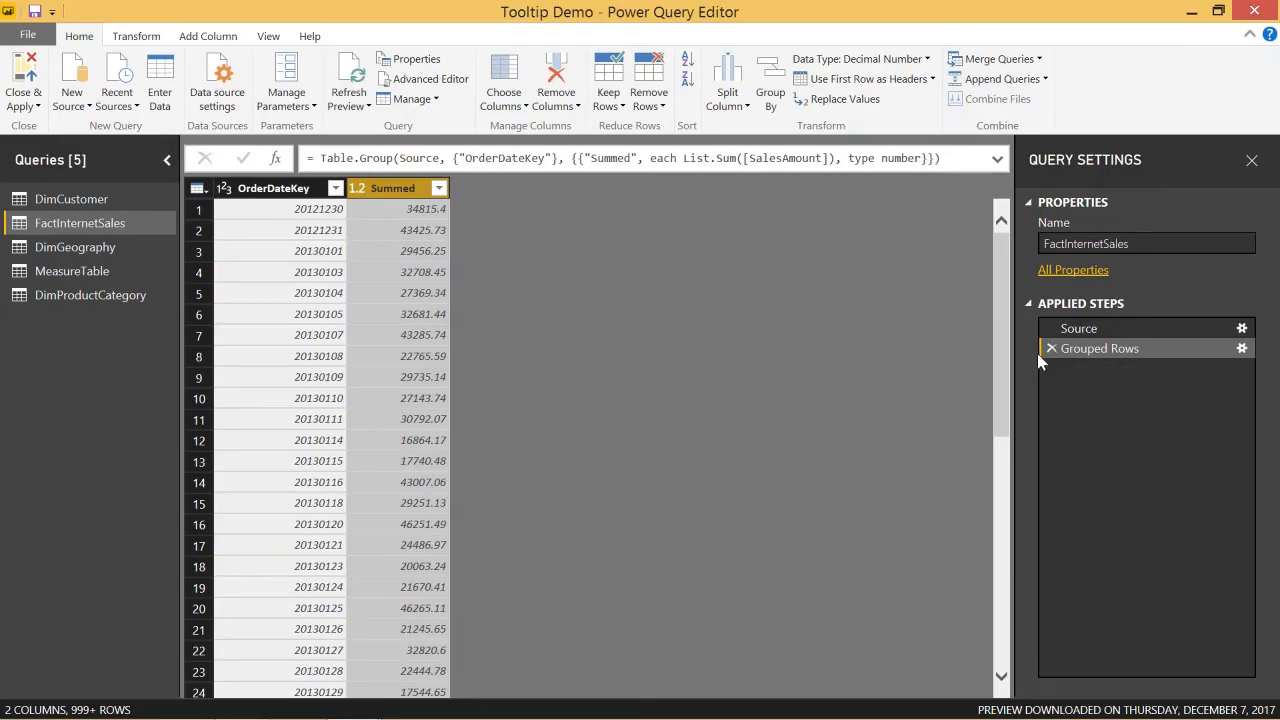
{"action": "mouse_move", "coordinate": [1056, 352]}
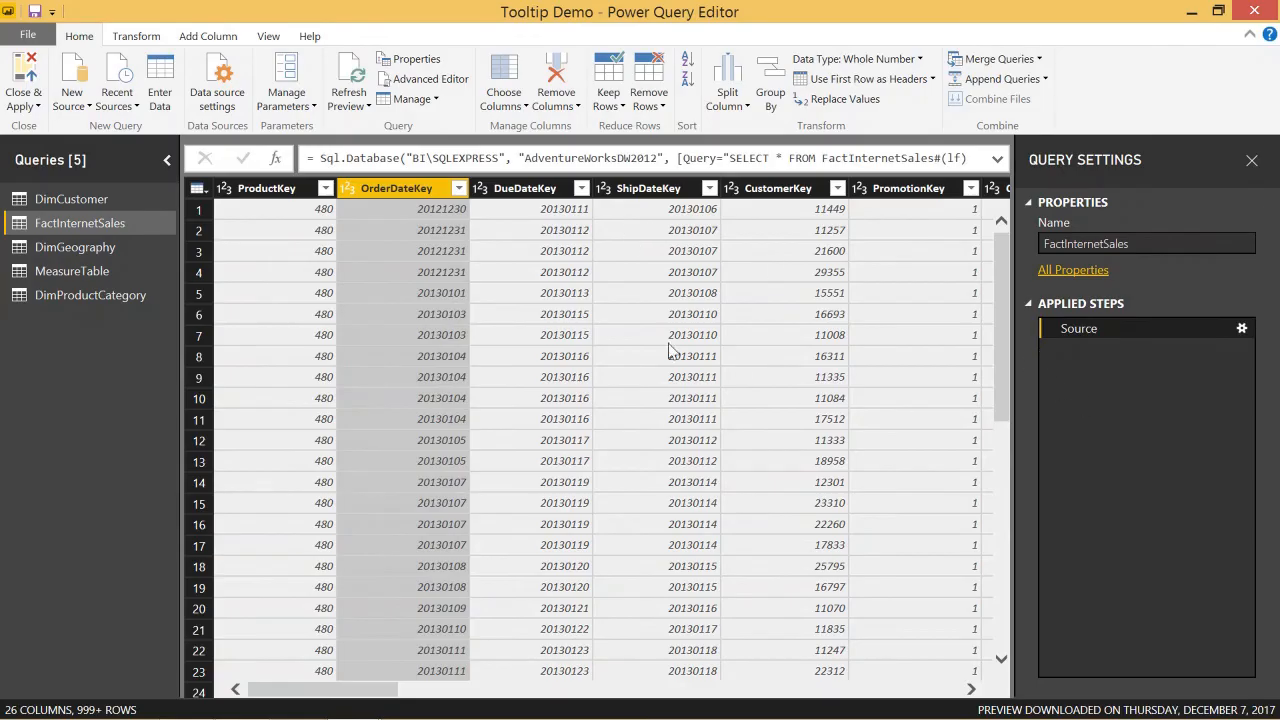
{"action": "mouse_move", "coordinate": [792, 88]}
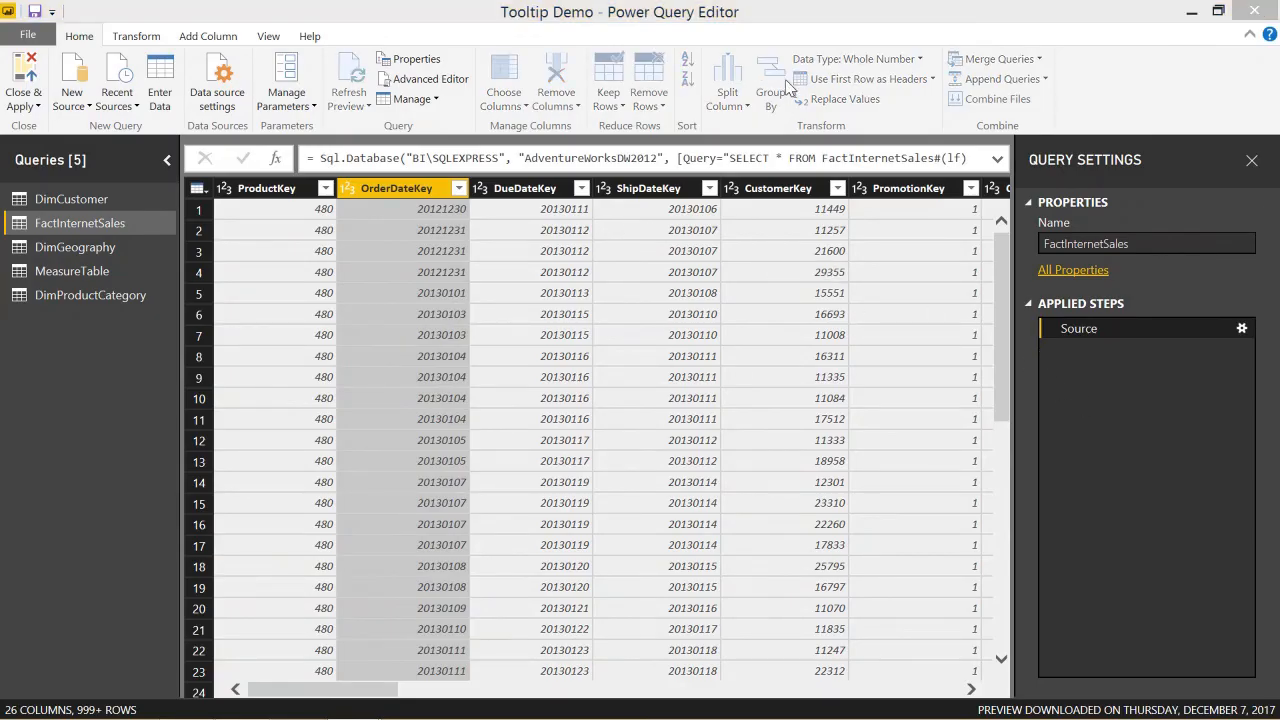
- Configure Advanced Group By on OrderDateKey and ProductKey with Count as Count Rows
{"action": "left_click", "coordinate": [770, 80]}
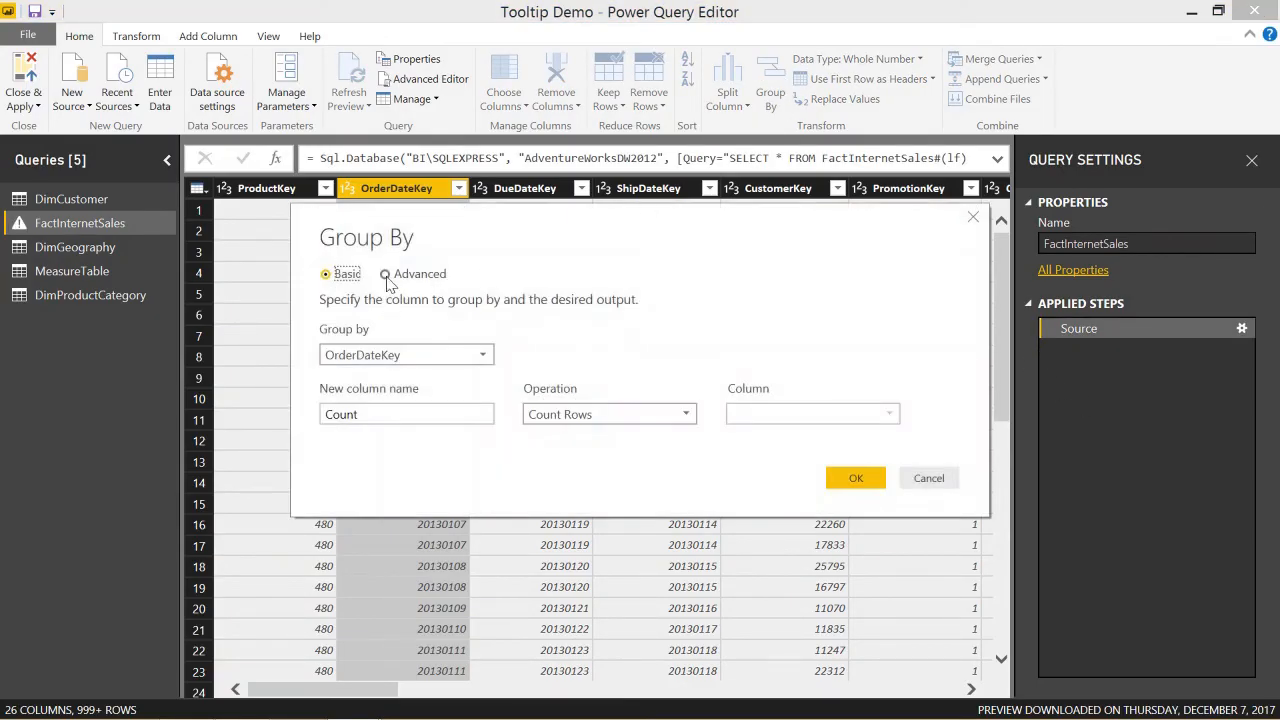
{"action": "left_click", "coordinate": [384, 272]}
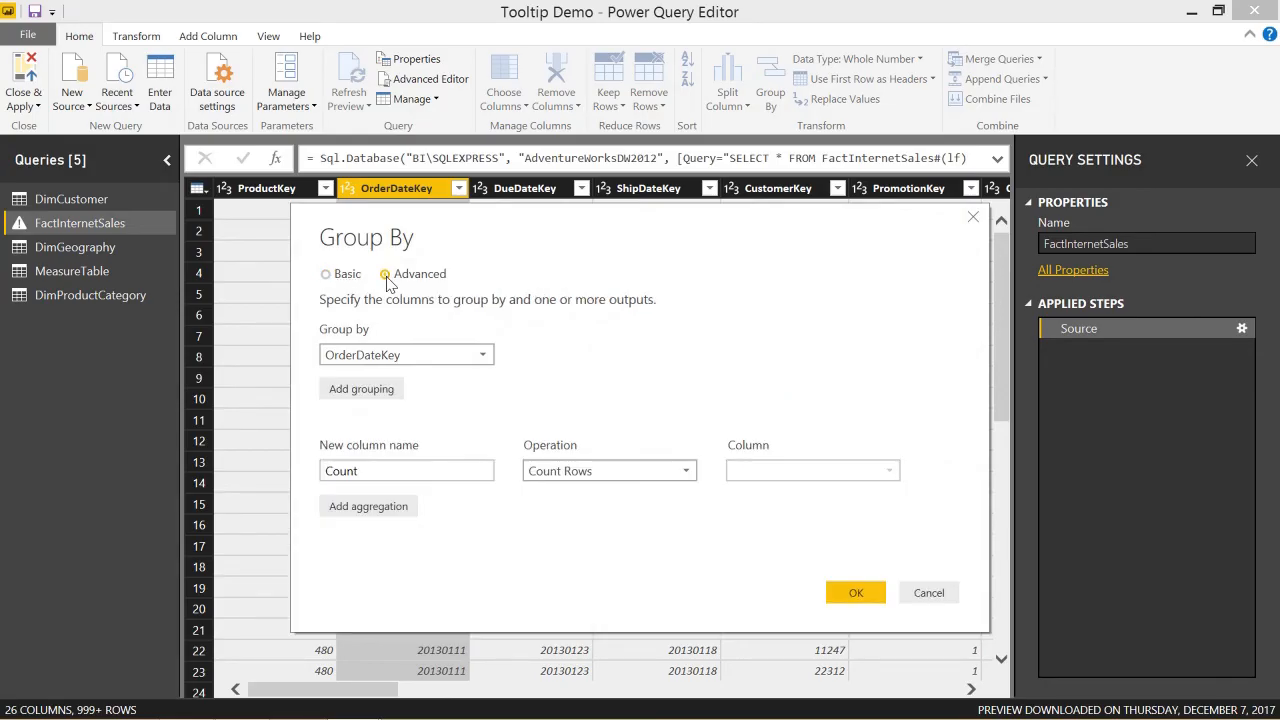
{"action": "left_click", "coordinate": [392, 272]}
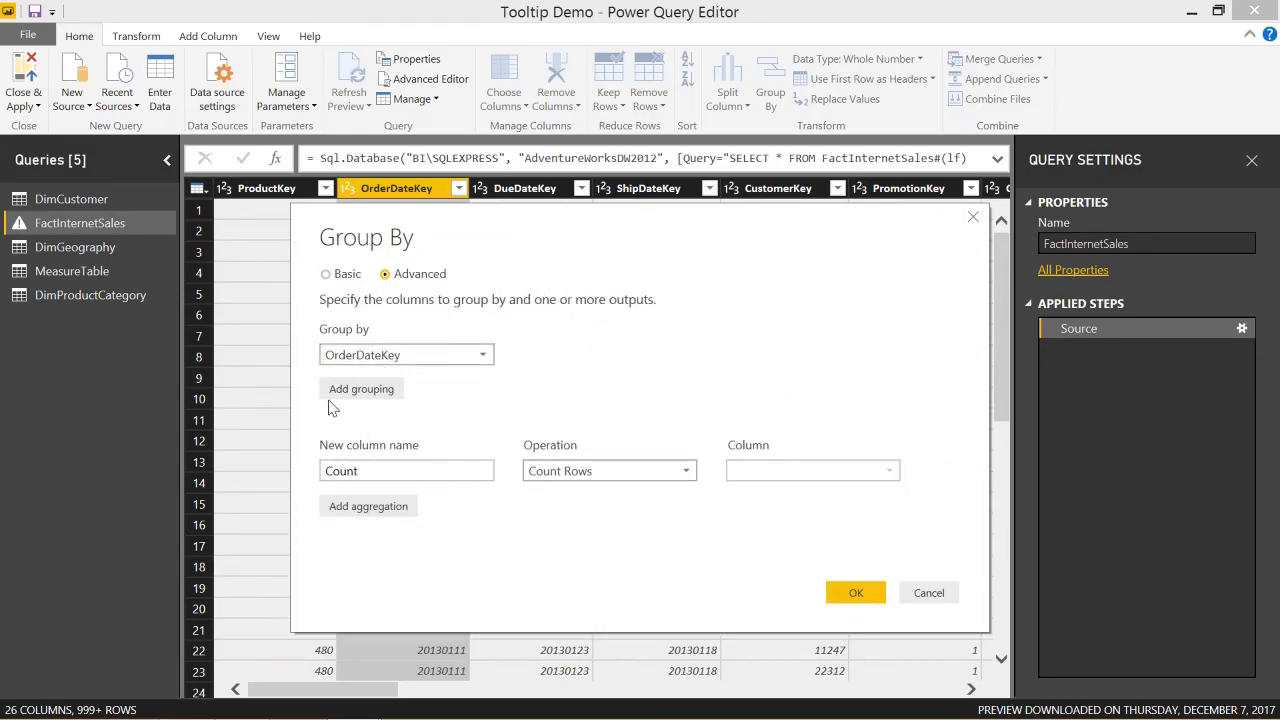
{"action": "mouse_move", "coordinate": [364, 548]}
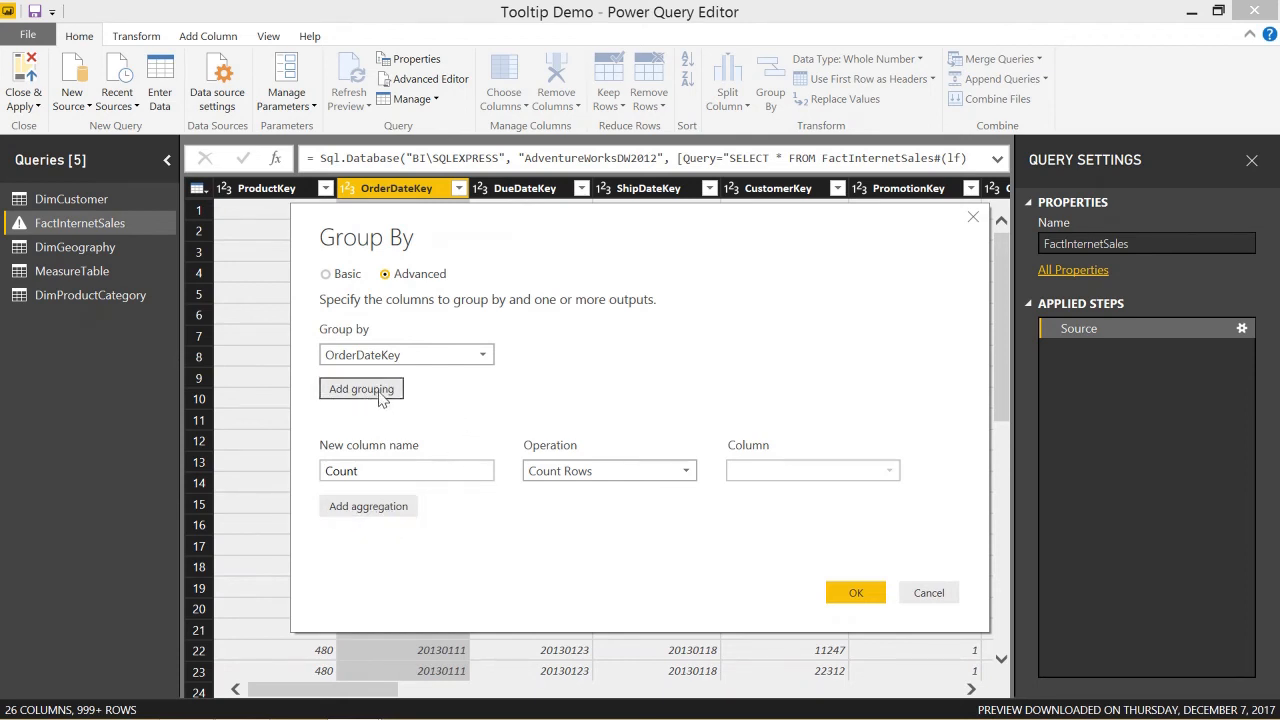
{"action": "left_click", "coordinate": [362, 388]}
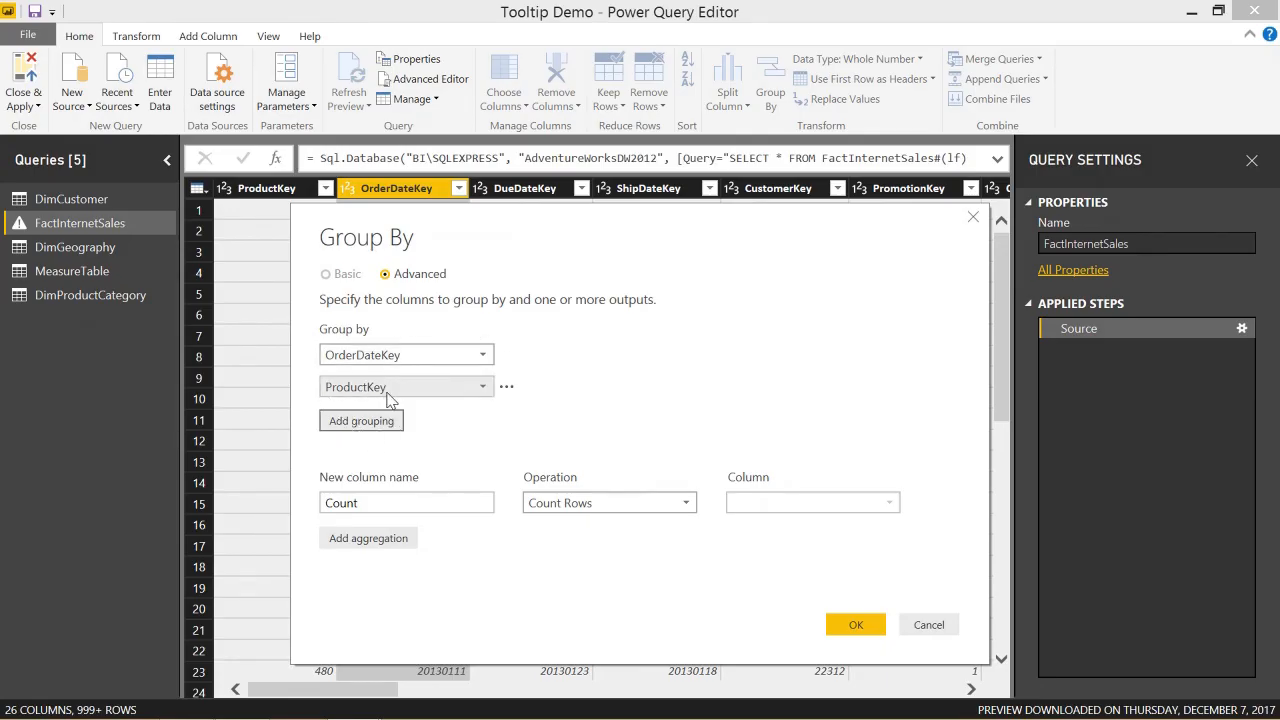
{"action": "mouse_move", "coordinate": [432, 396]}
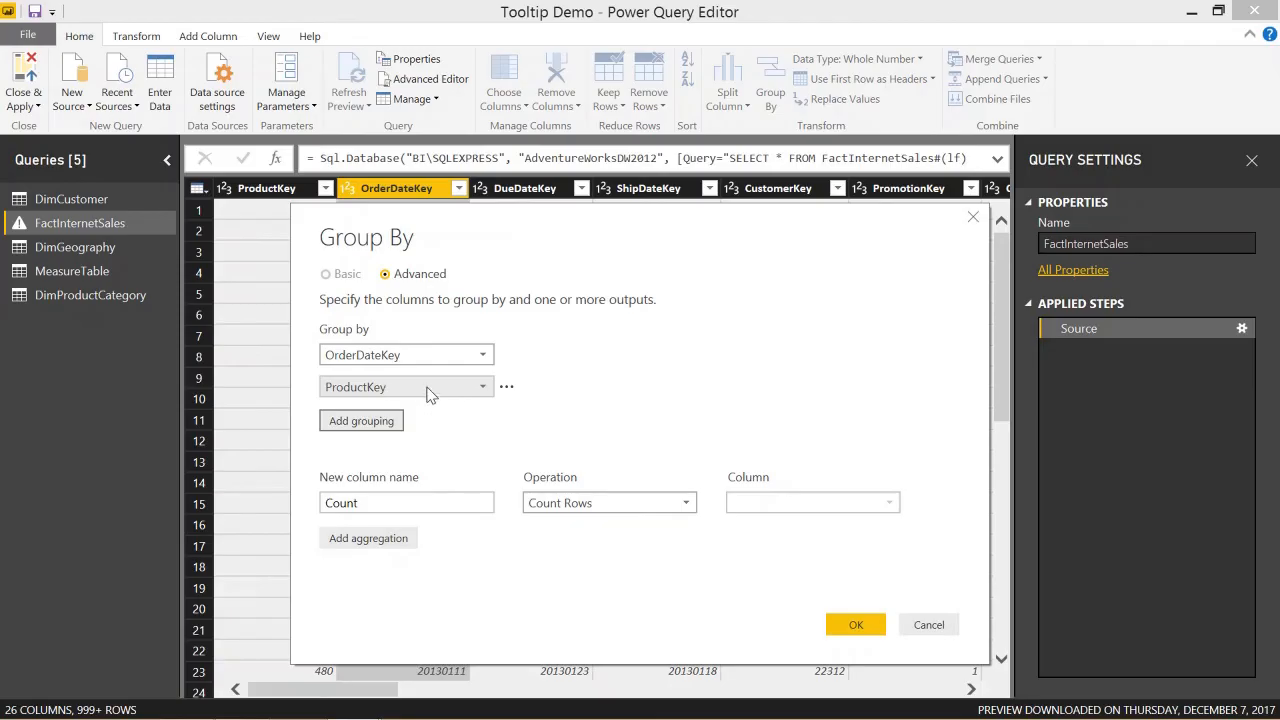
{"action": "mouse_move", "coordinate": [460, 408]}
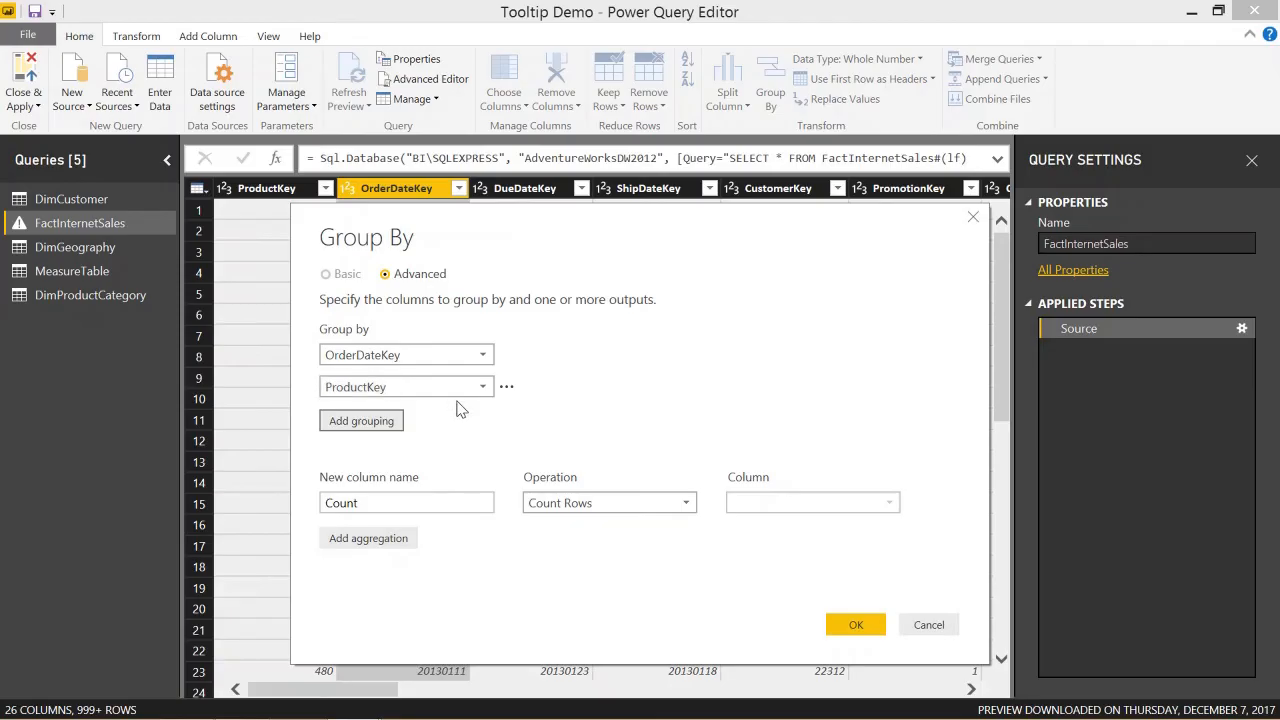
{"action": "mouse_move", "coordinate": [390, 362]}
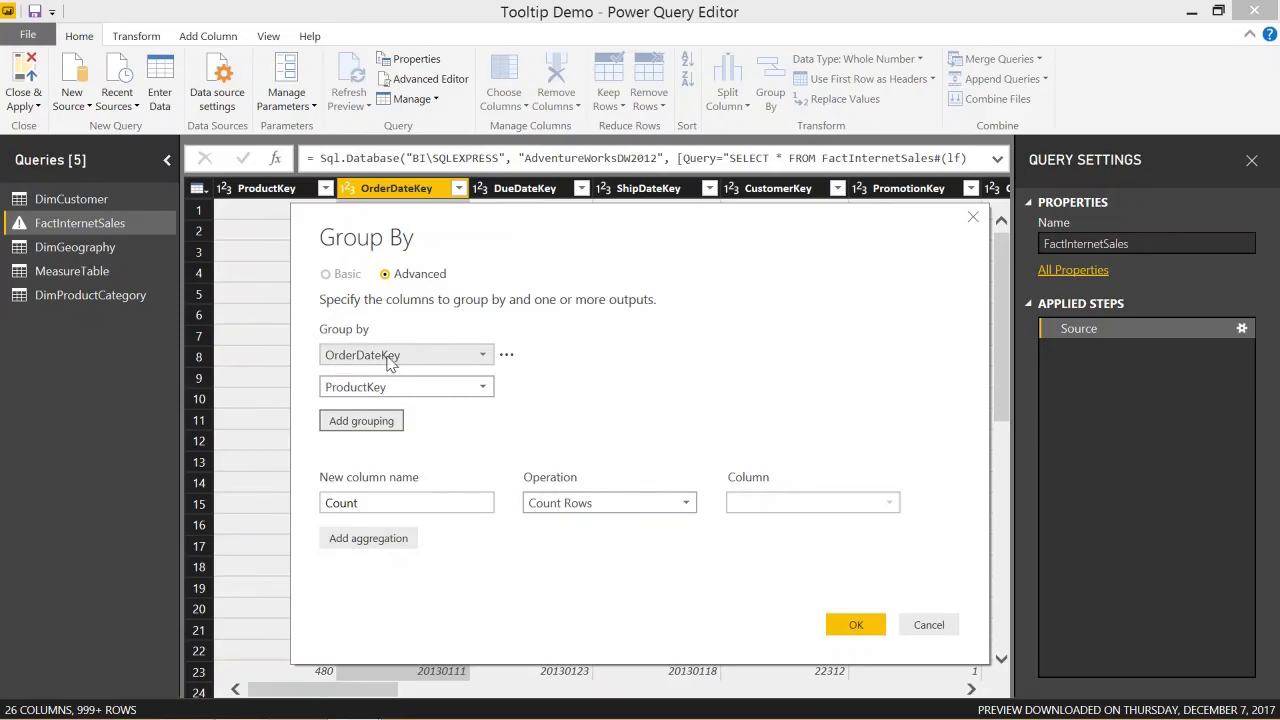
{"action": "mouse_move", "coordinate": [784, 264]}
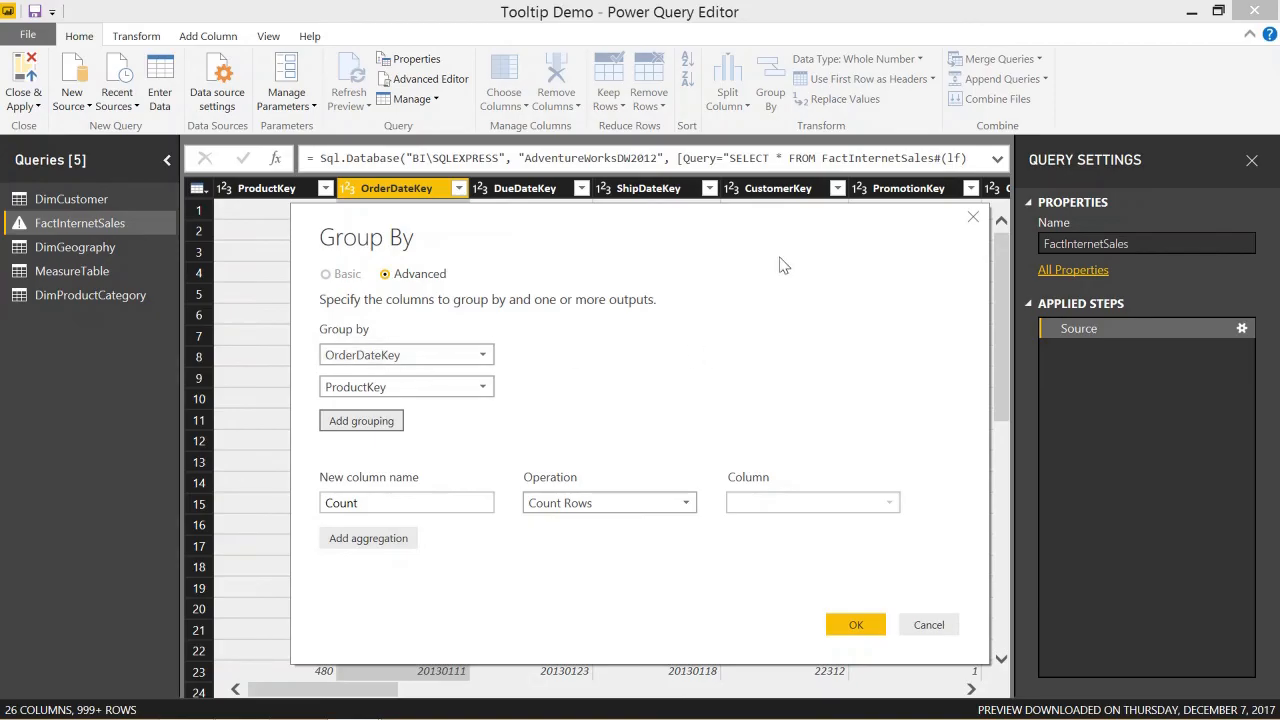
{"action": "mouse_move", "coordinate": [748, 316]}
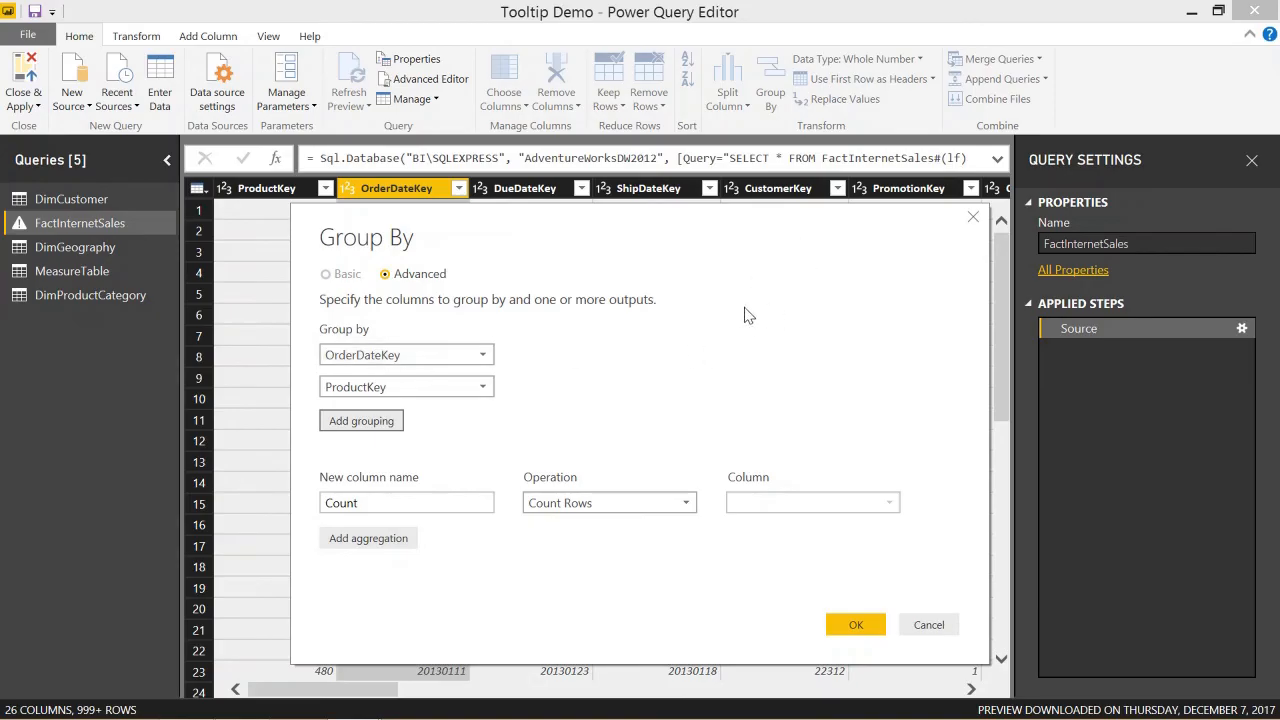
{"action": "mouse_move", "coordinate": [398, 400]}
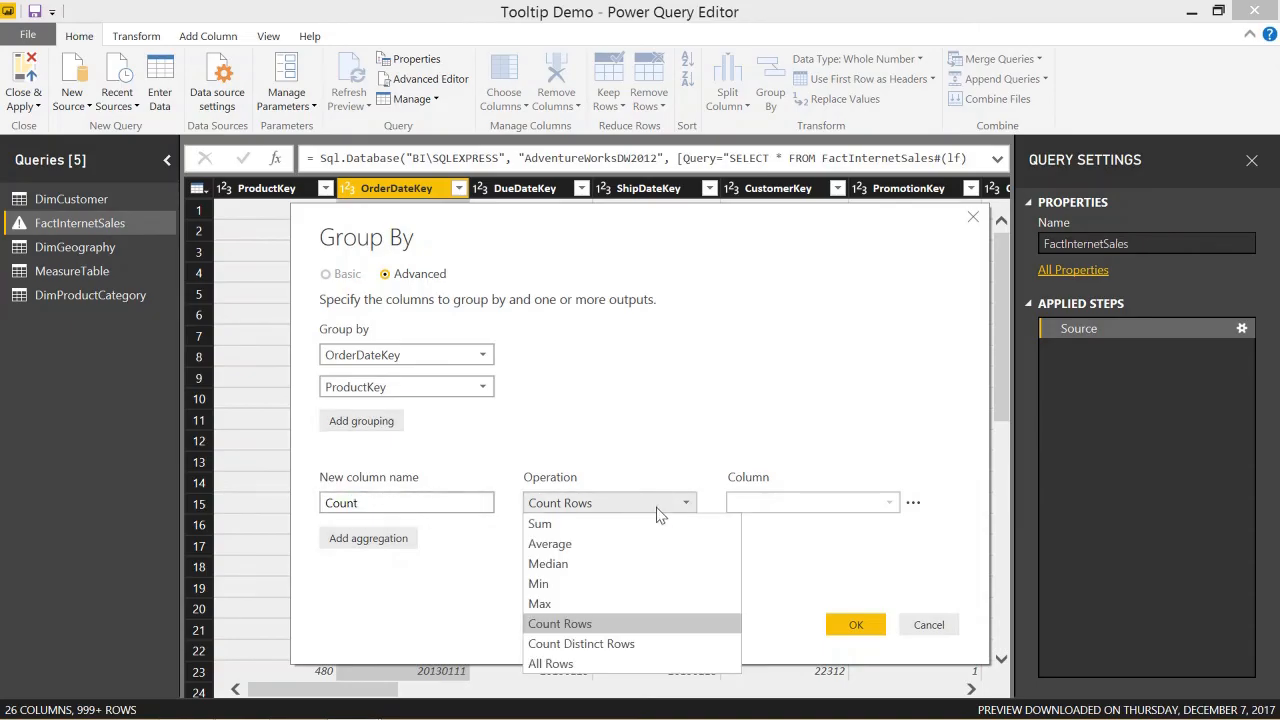
{"action": "left_click", "coordinate": [560, 624]}
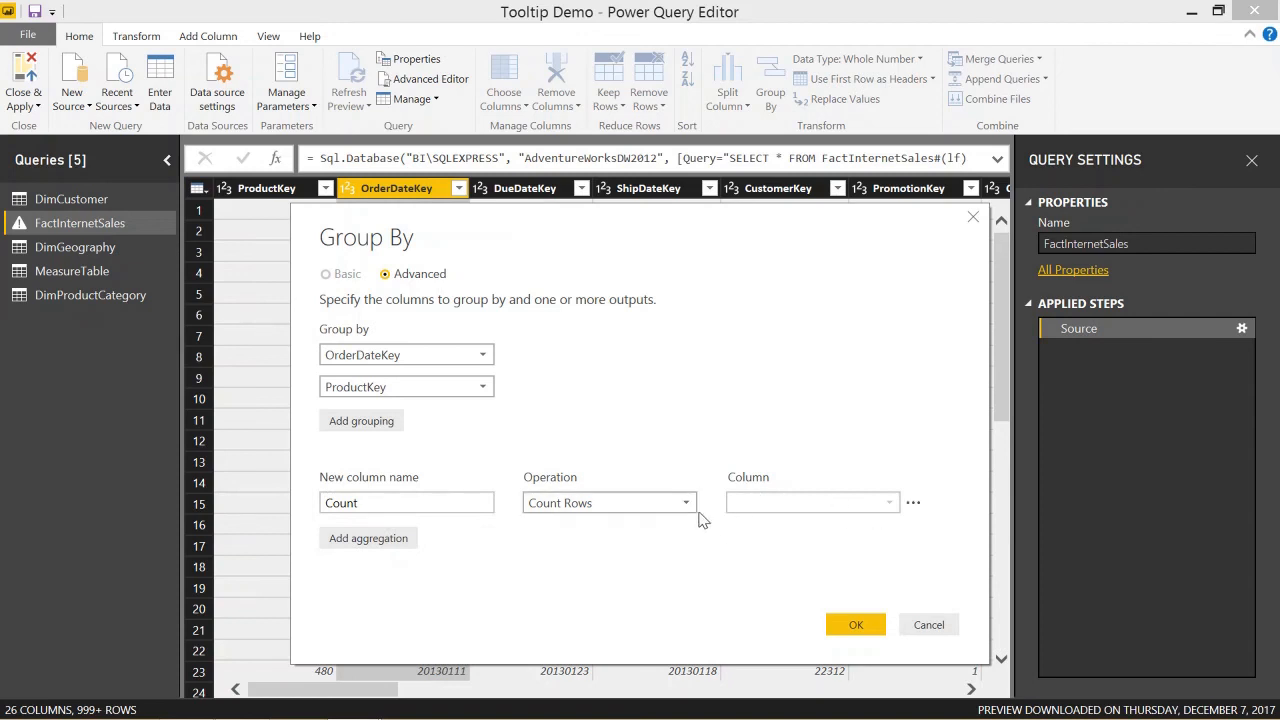
- Confirm the grouping so the table shows OrderDateKey, ProductKey and Count columns
{"action": "left_click", "coordinate": [856, 624]}
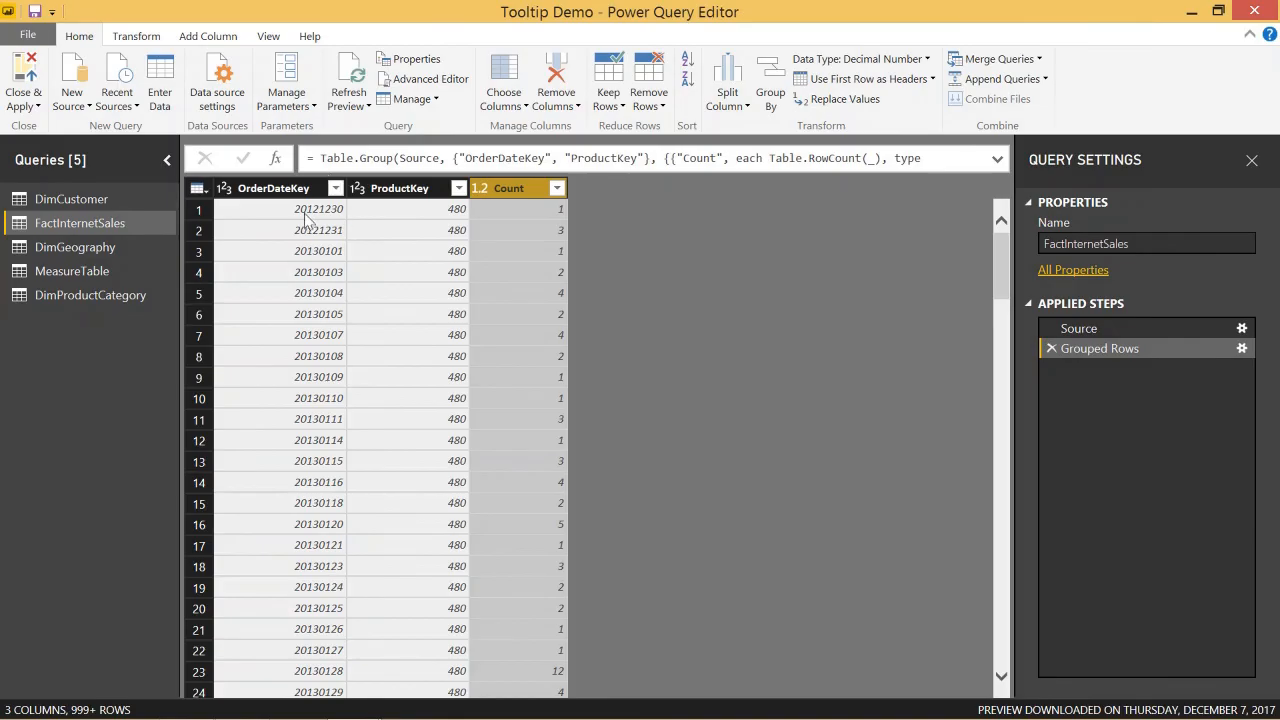
{"action": "mouse_move", "coordinate": [396, 214]}
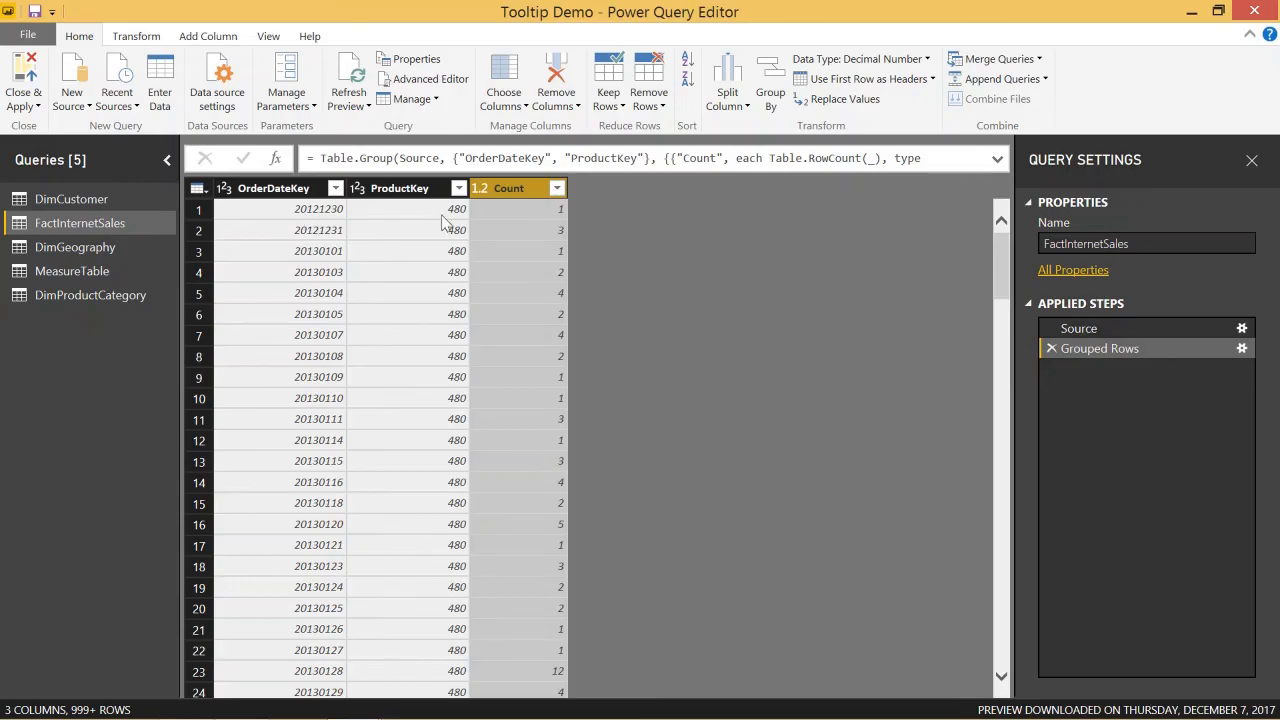
{"action": "mouse_move", "coordinate": [572, 220]}
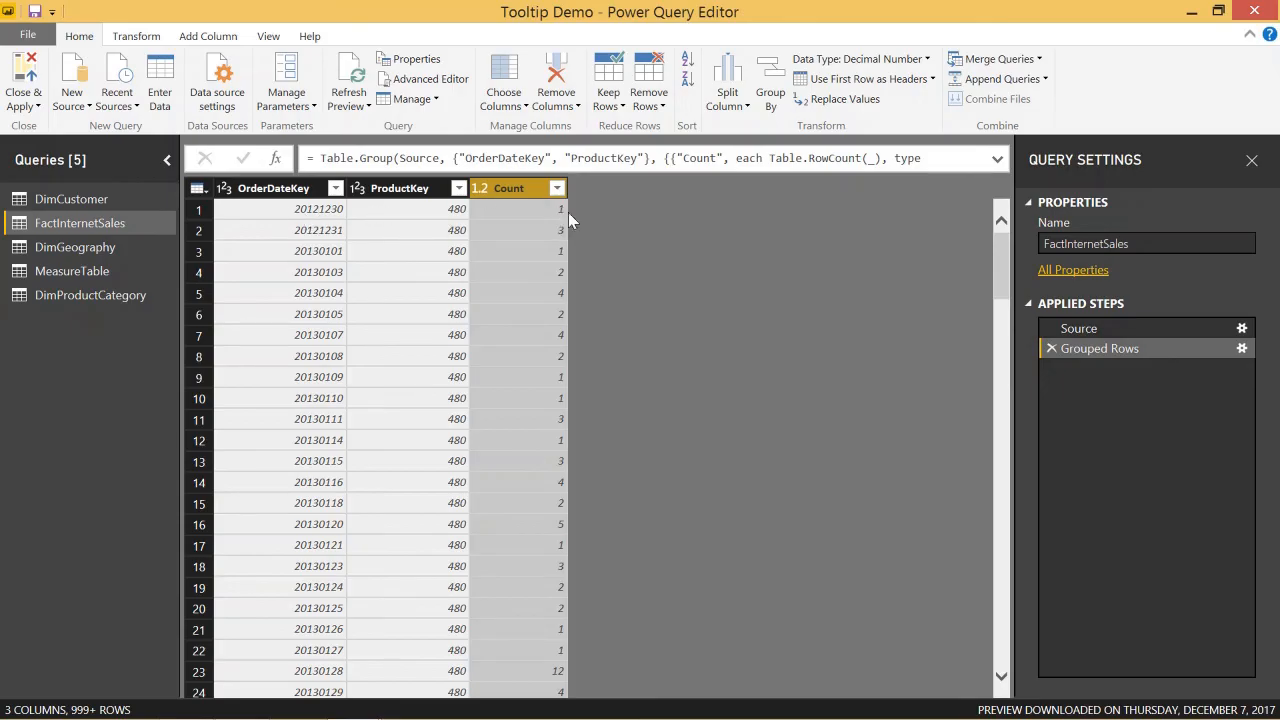